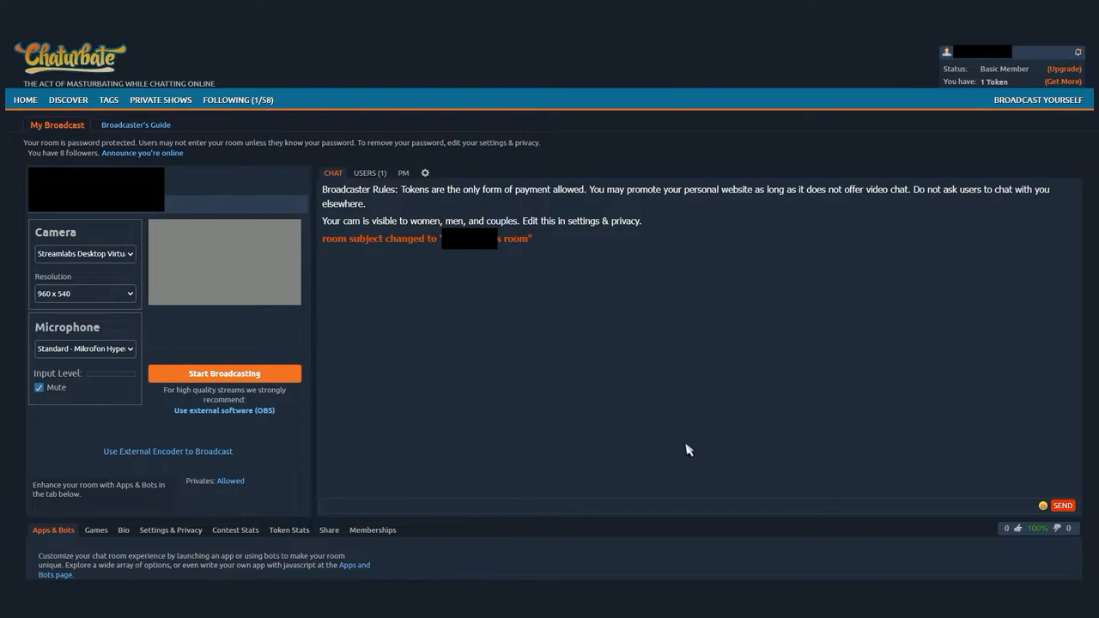
pyautogui.moveTo(864, 413)
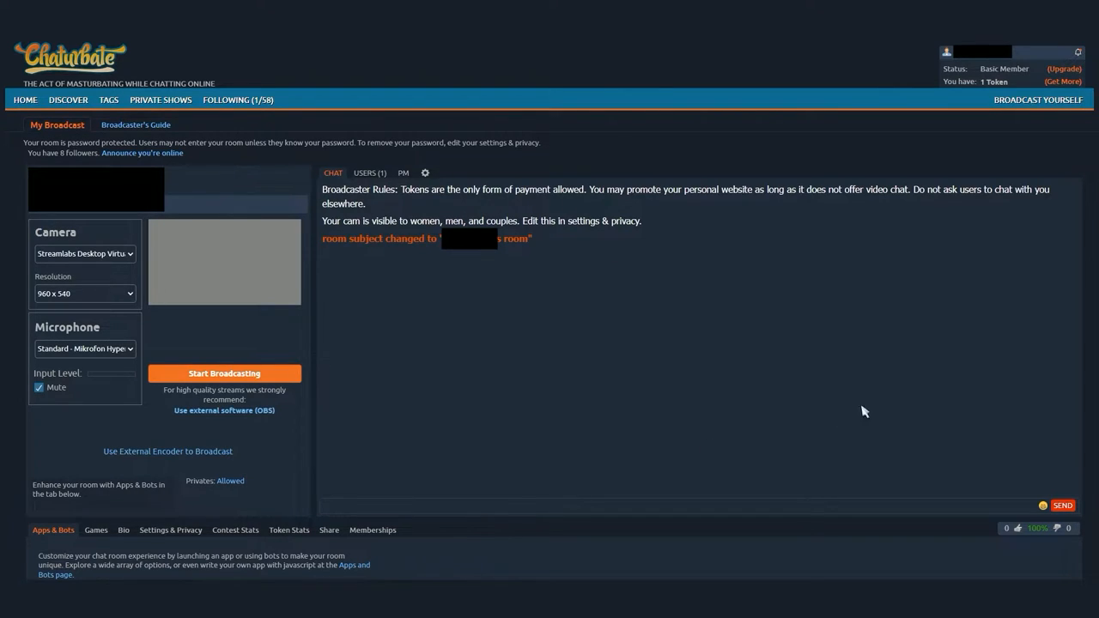
# Scroll down the broadcast page to the Apps & Bots slots
pyautogui.scroll(-3)
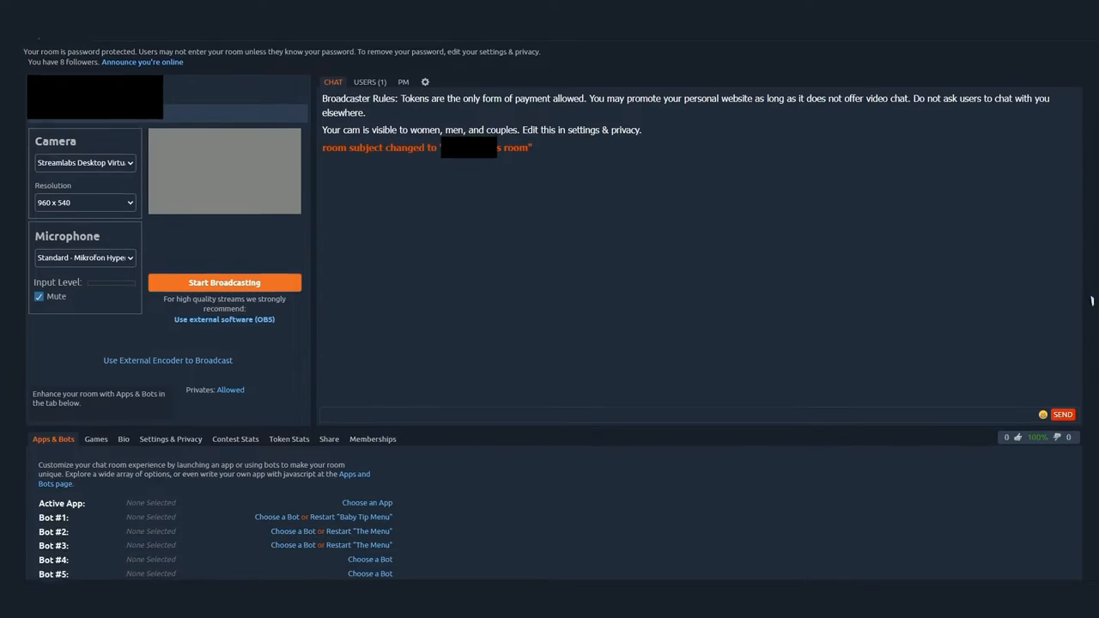
pyautogui.scroll(-3)
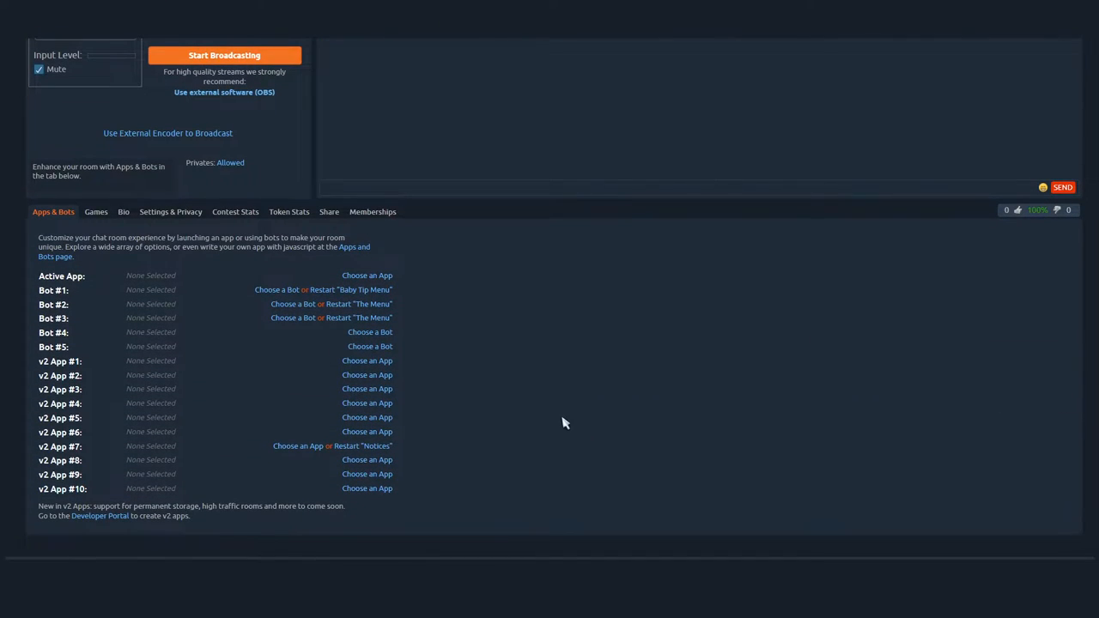
pyautogui.moveTo(289, 433)
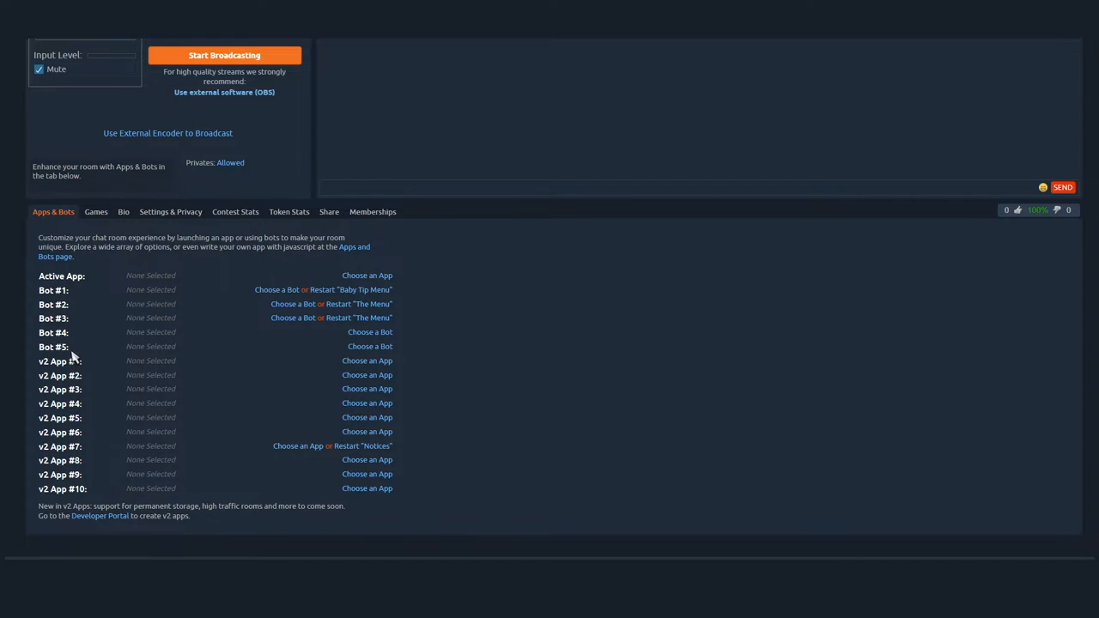
pyautogui.moveTo(219, 299)
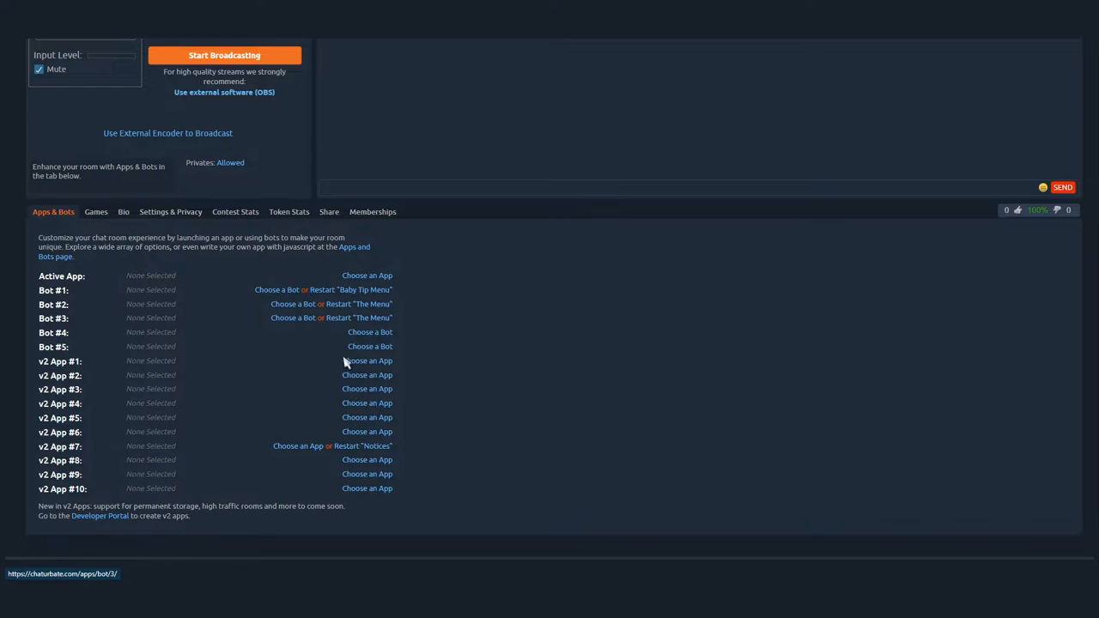
pyautogui.moveTo(318, 363)
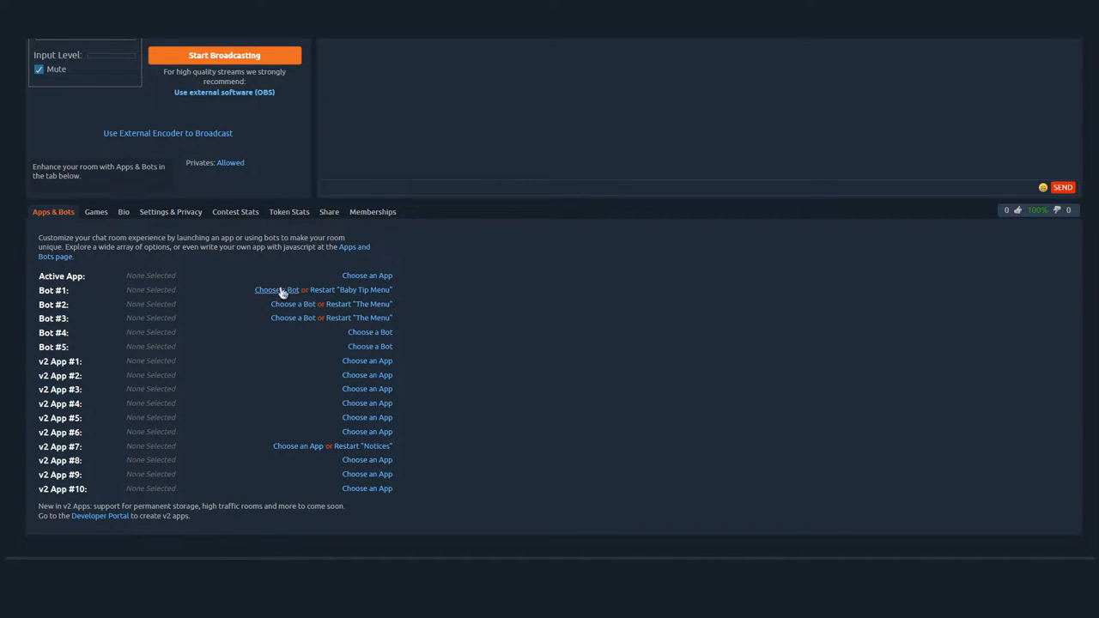
pyautogui.moveTo(276, 290)
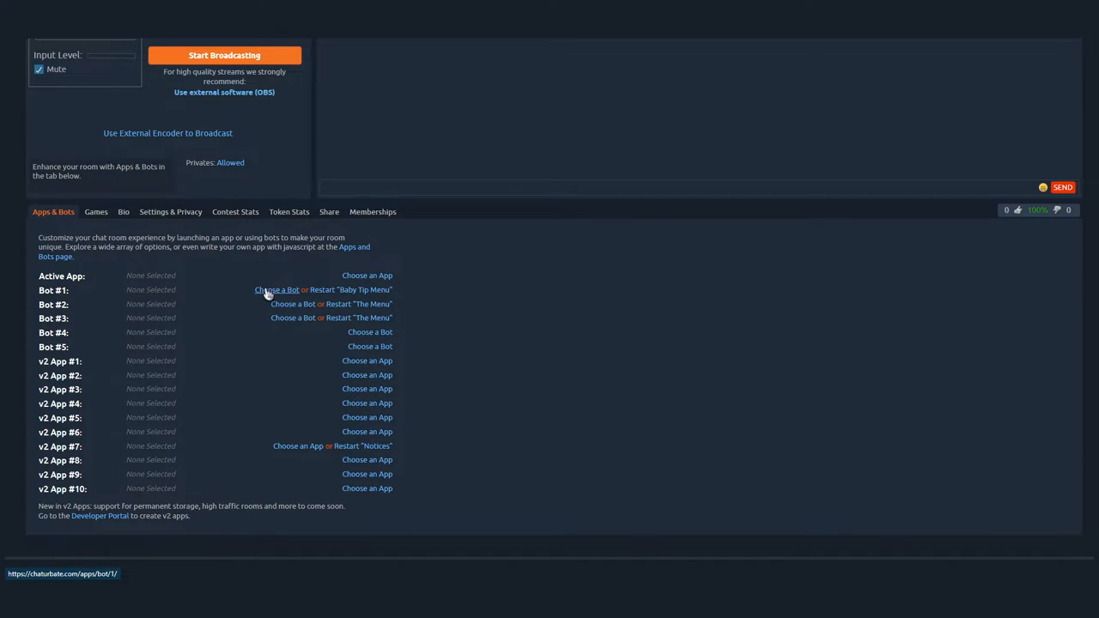
pyautogui.moveTo(268, 295)
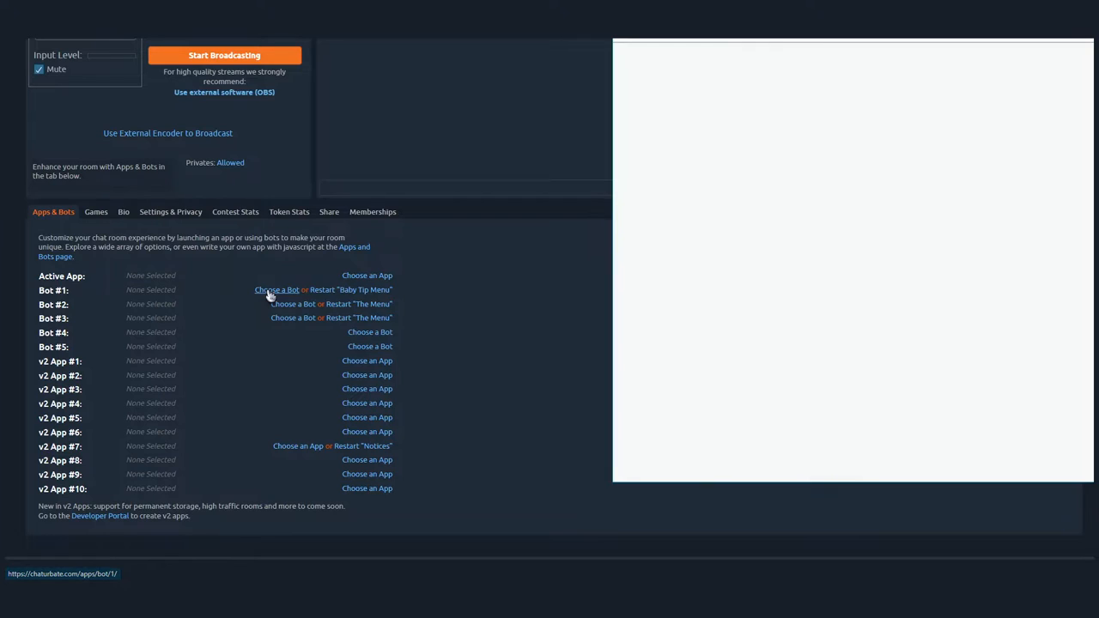
# Start choosing a bot for slot 1 and search the directory for 'baby tip menu'
pyautogui.click(276, 288)
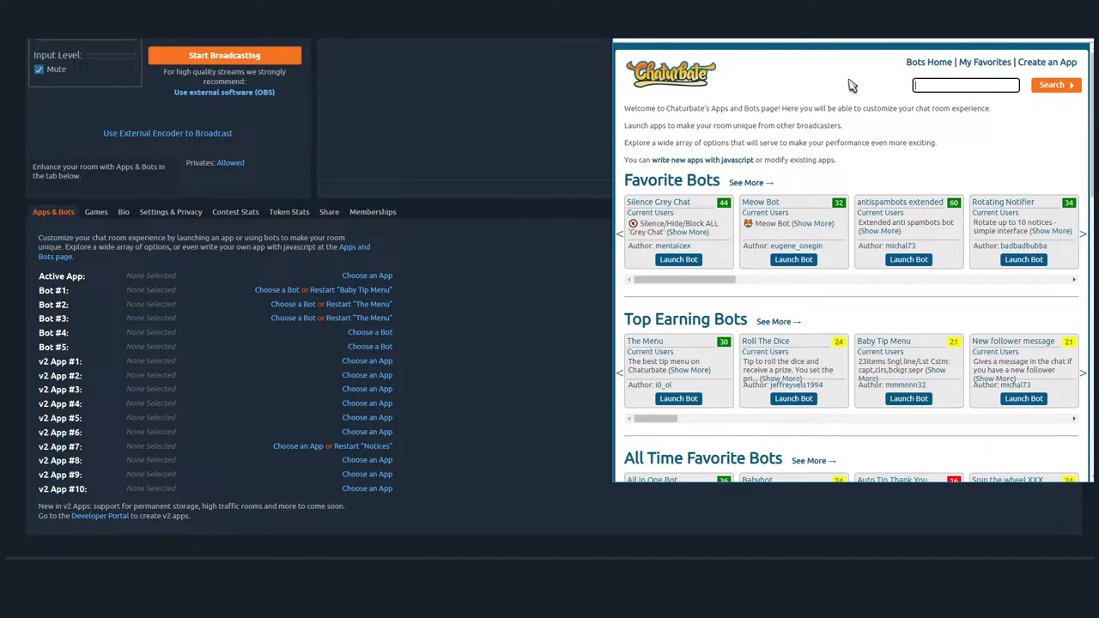
pyautogui.click(965, 84)
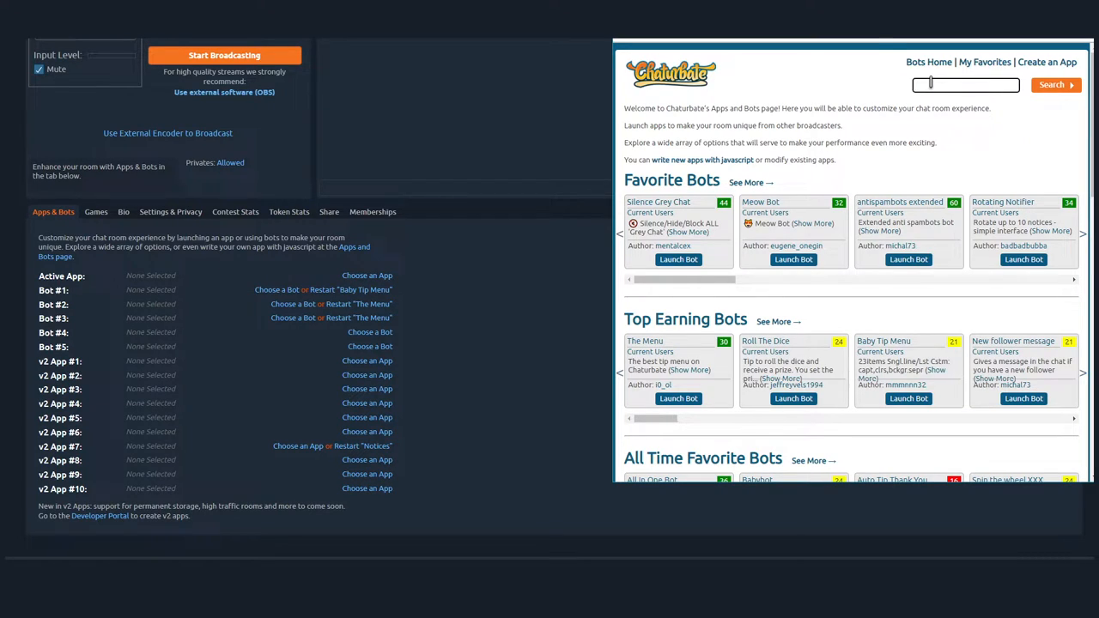
pyautogui.write('baby tip menu')
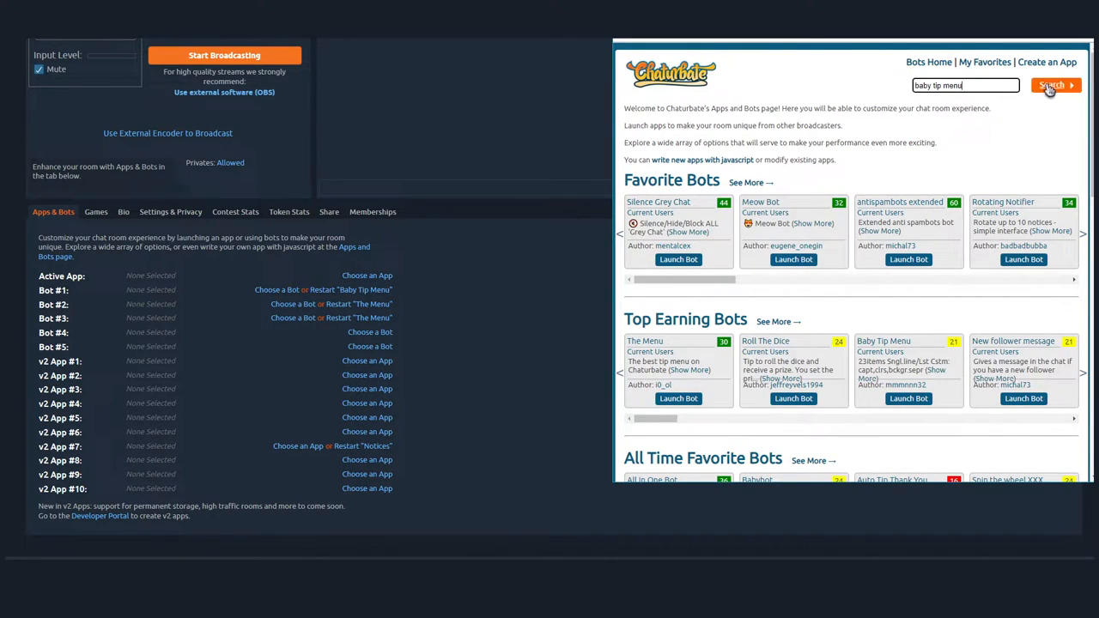
pyautogui.click(1055, 86)
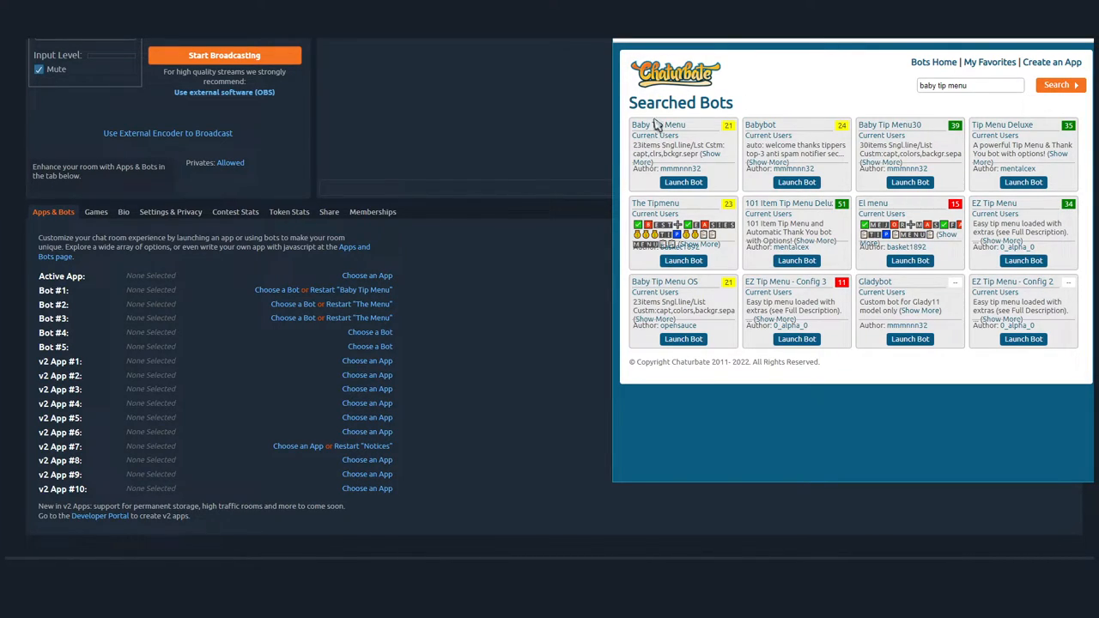
pyautogui.moveTo(659, 124)
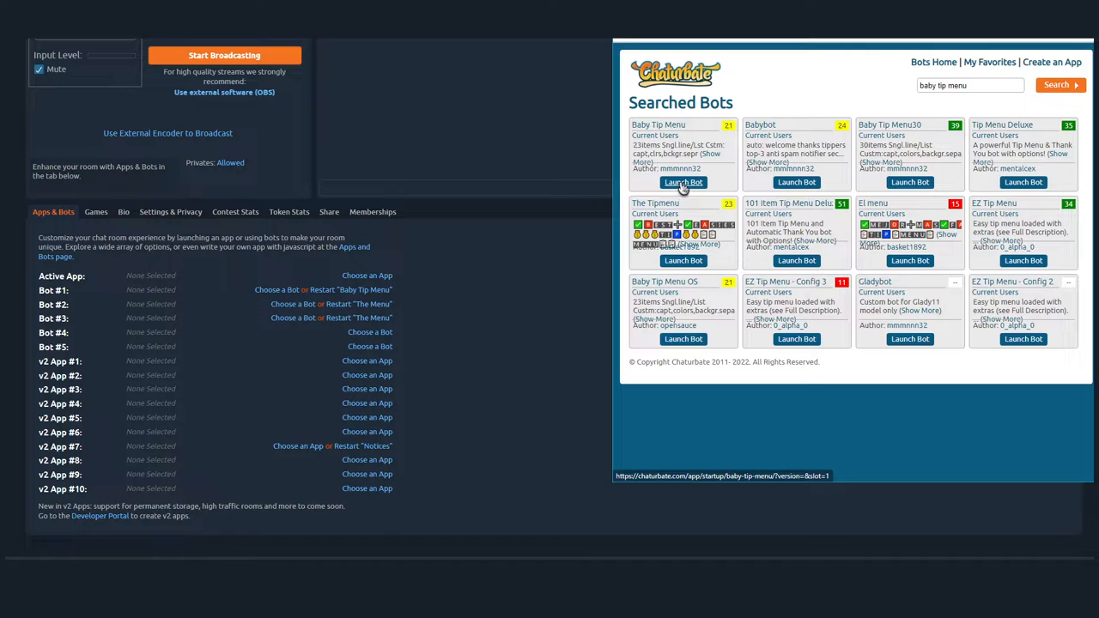
pyautogui.click(659, 124)
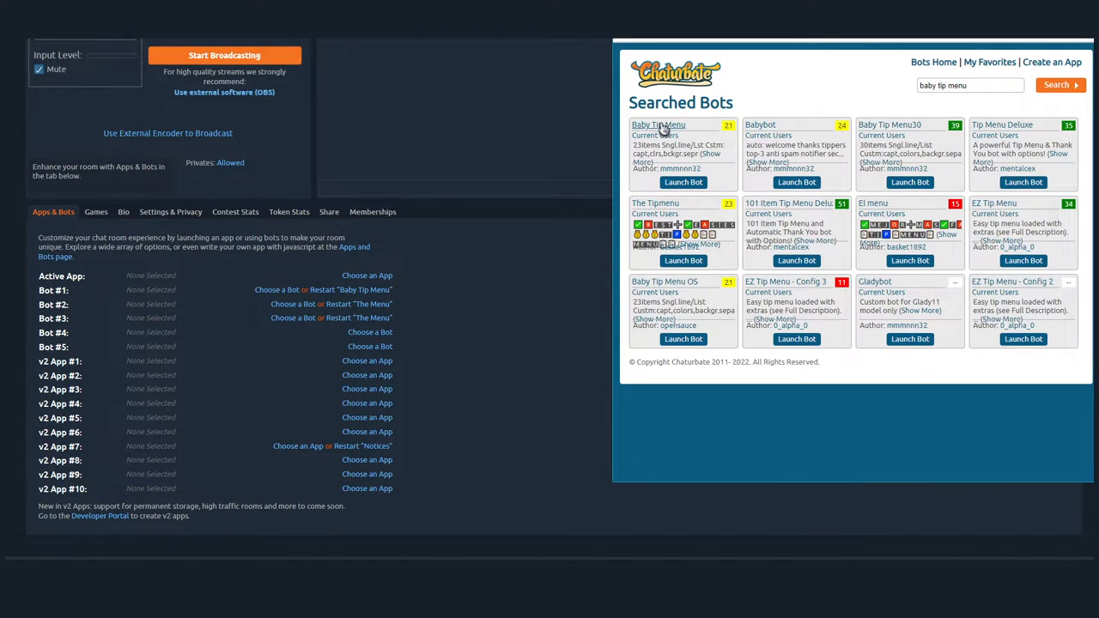
# View the Baby Tip Menu bot's description and add it to favourites
pyautogui.click(660, 124)
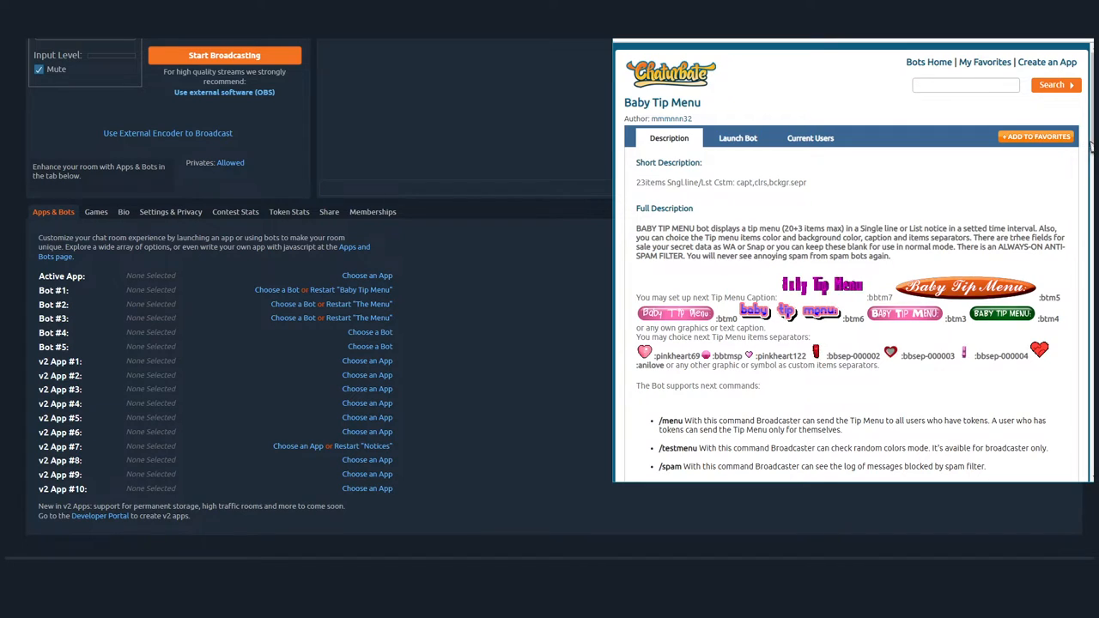
pyautogui.scroll(-3)
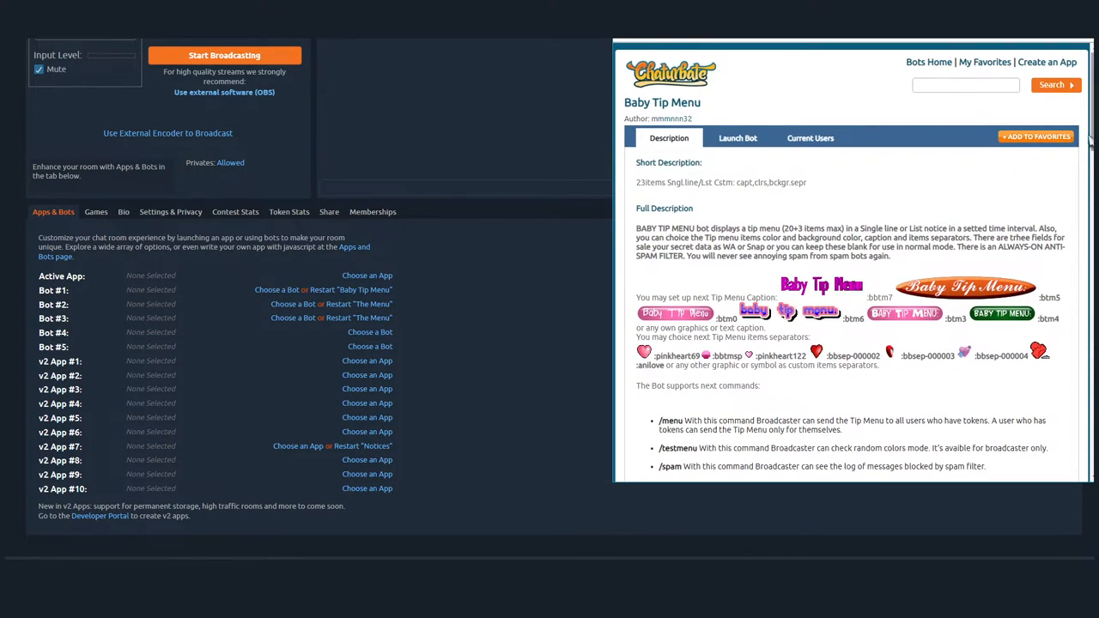
pyautogui.moveTo(893, 210)
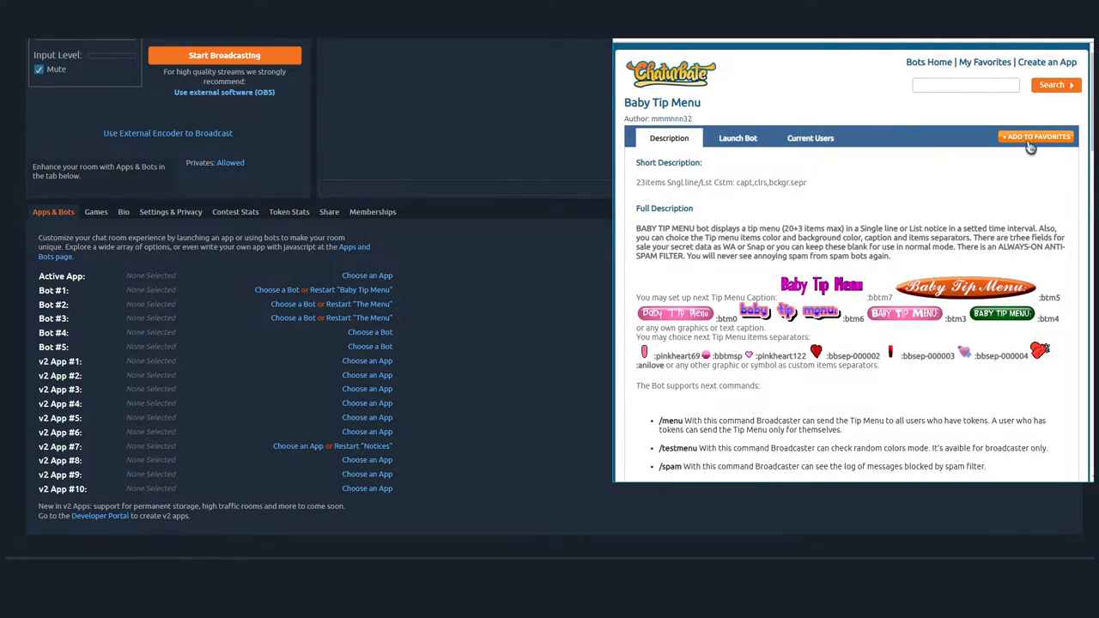
pyautogui.click(1038, 136)
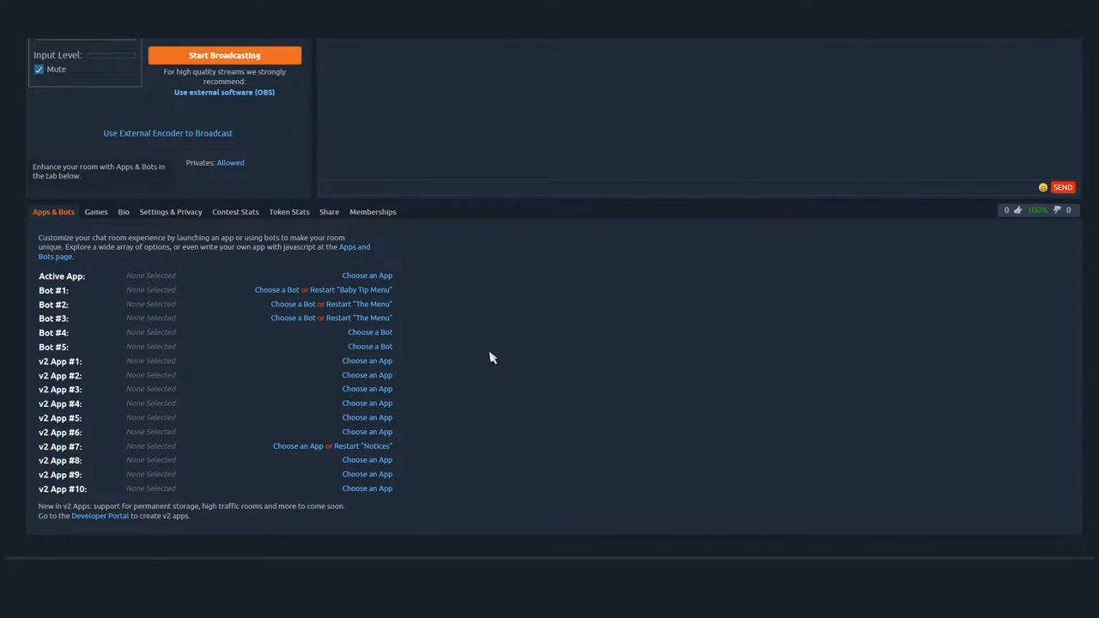
pyautogui.moveTo(276, 291)
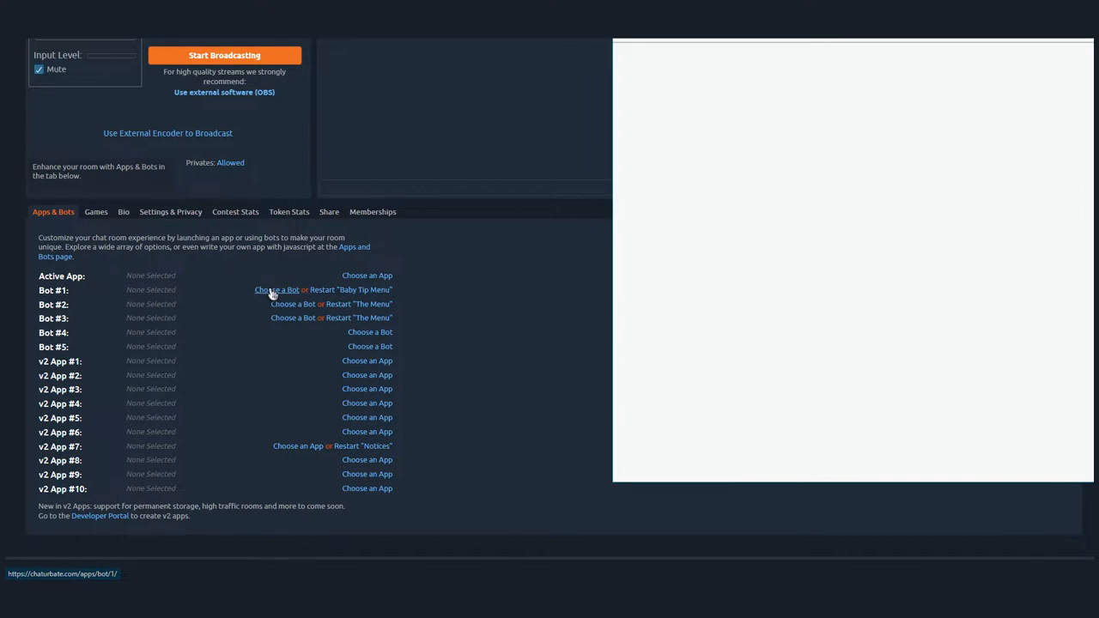
# Choose a bot for slot 1 and launch Baby Tip Menu from Favorite Bots
pyautogui.click(277, 289)
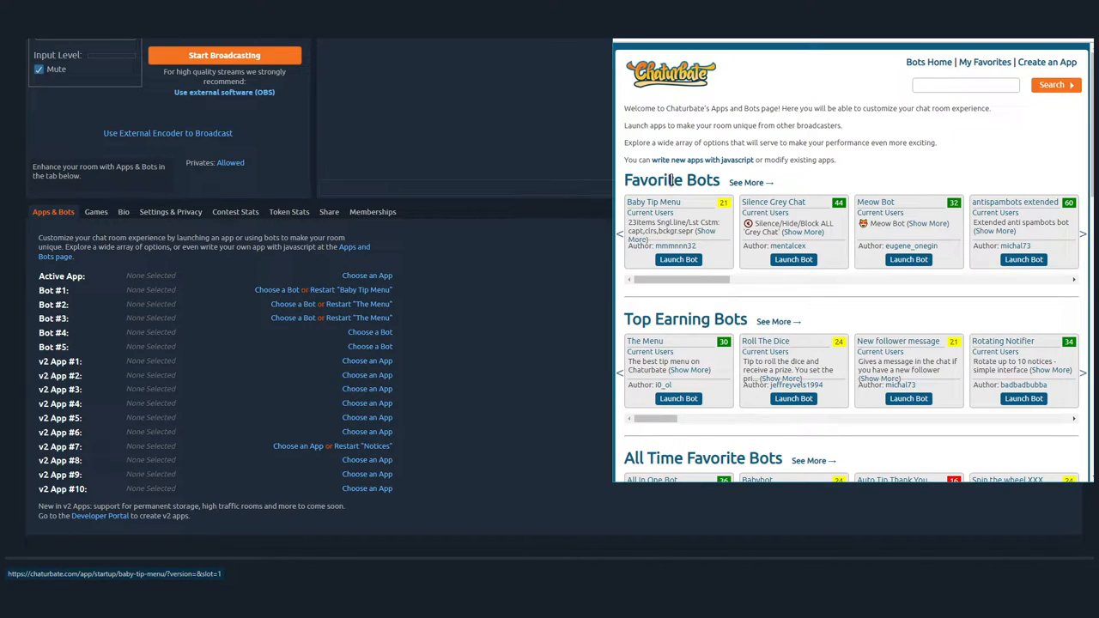
pyautogui.moveTo(702, 275)
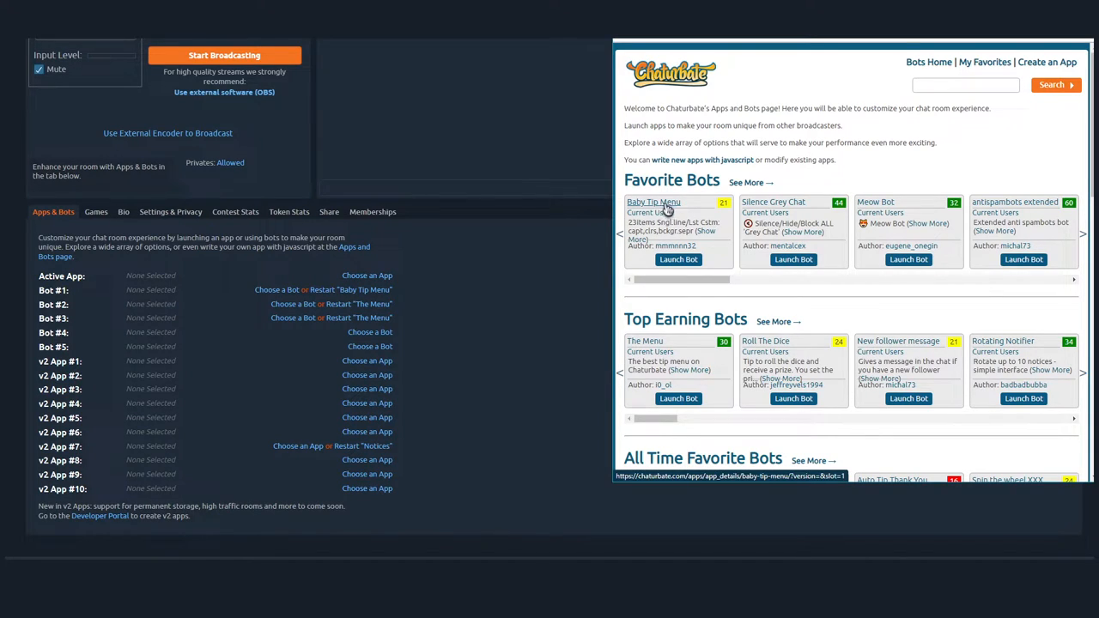
pyautogui.click(678, 260)
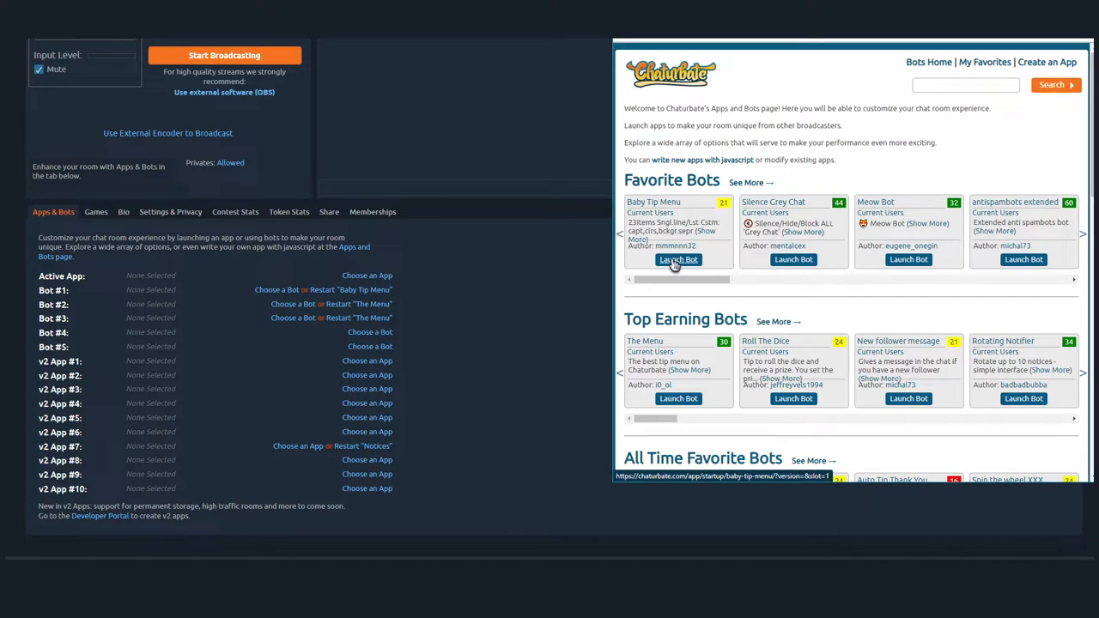
pyautogui.click(676, 260)
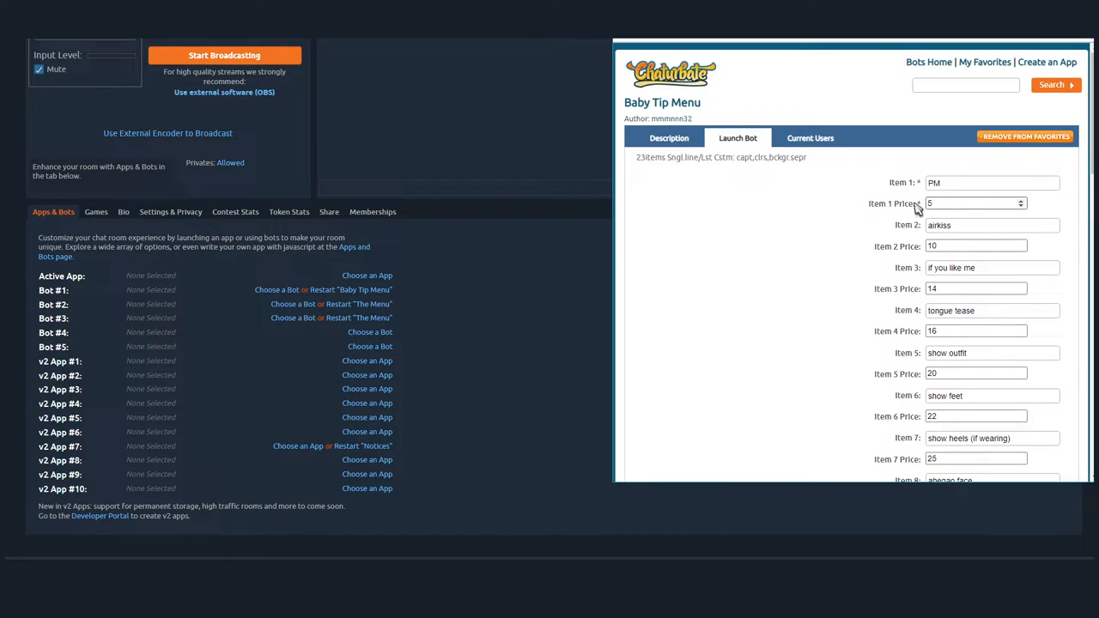
pyautogui.scroll(-3)
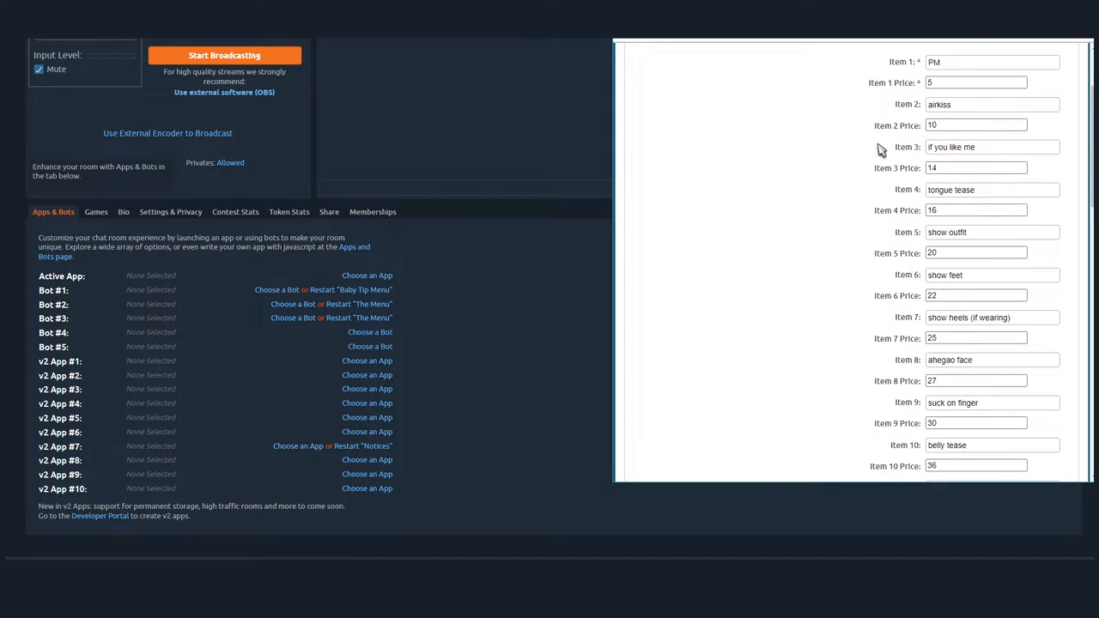
pyautogui.moveTo(924, 120)
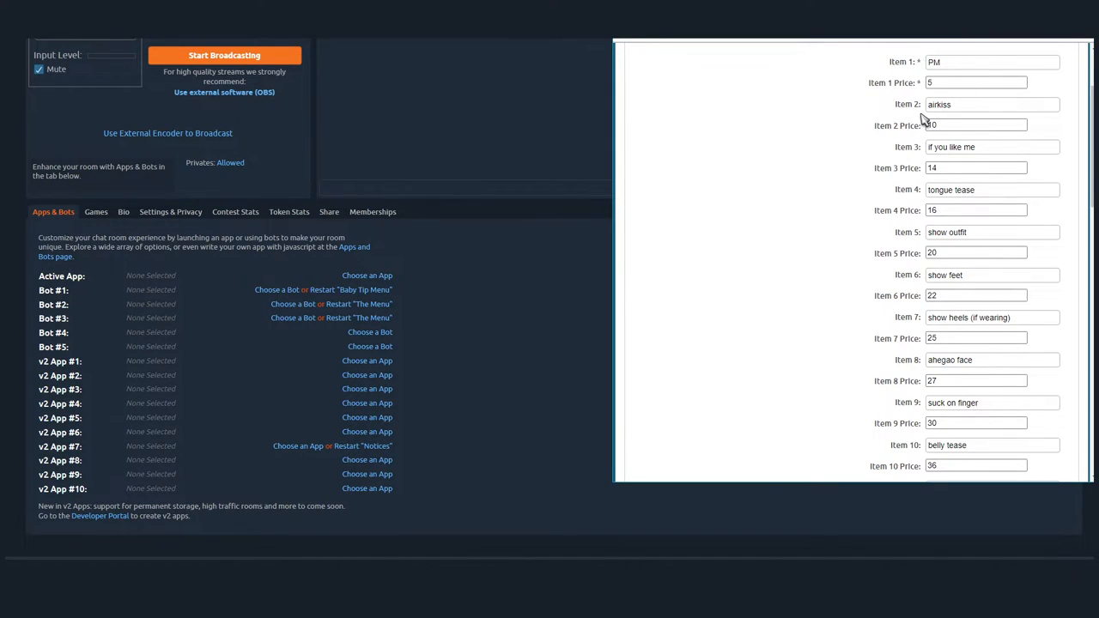
pyautogui.click(993, 62)
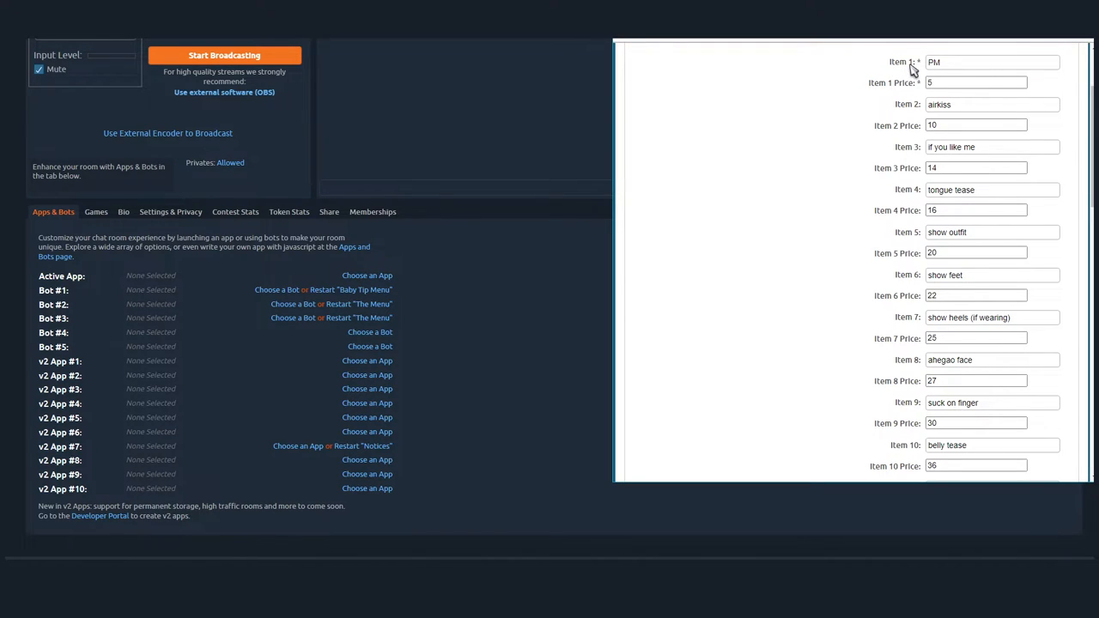
pyautogui.click(992, 62)
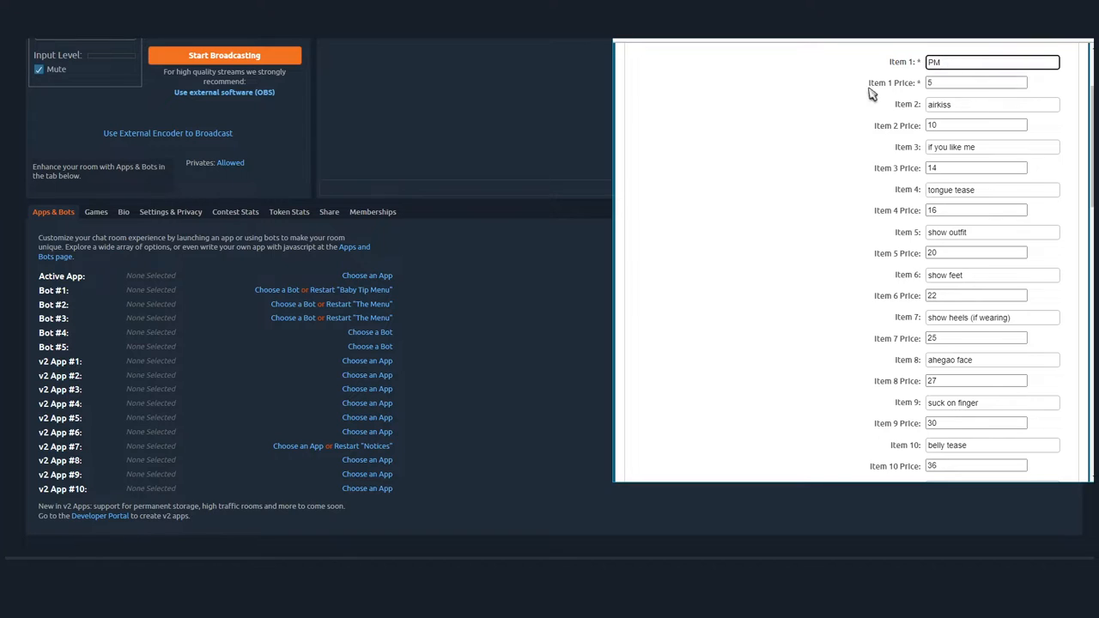
pyautogui.click(976, 83)
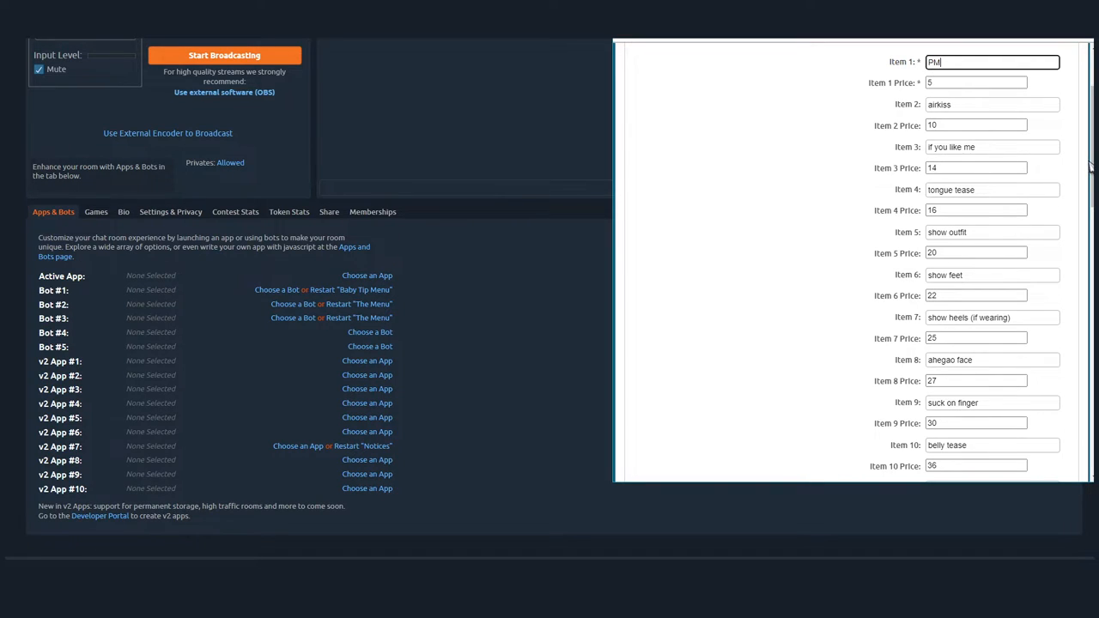
# Enter 'i love my followers' as Item 21's confidential tipper message
pyautogui.scroll(-3)
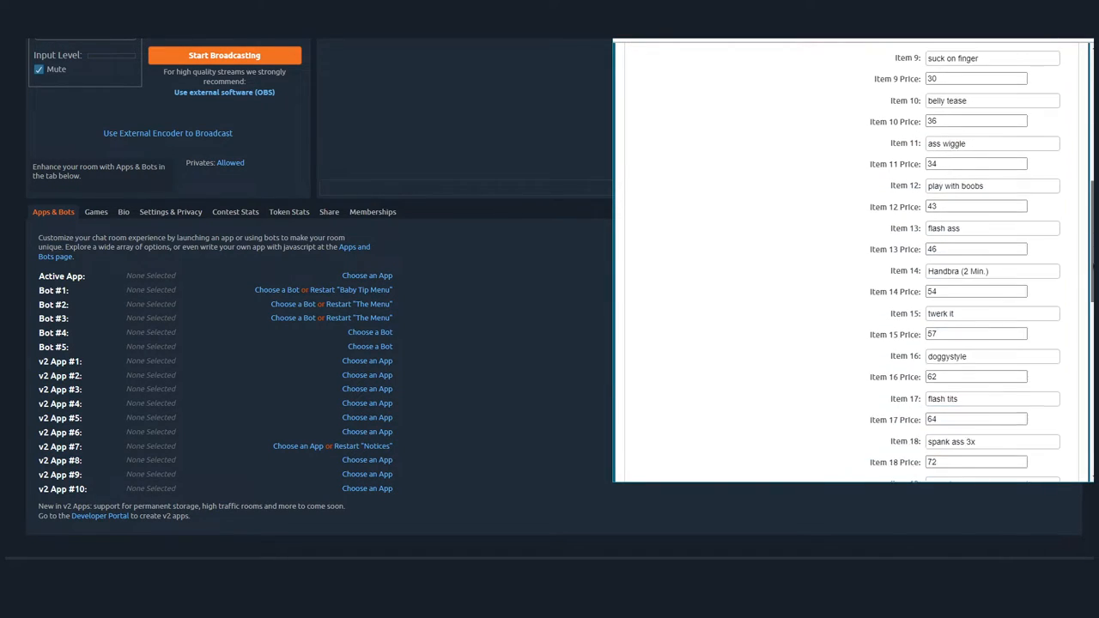
pyautogui.scroll(-3)
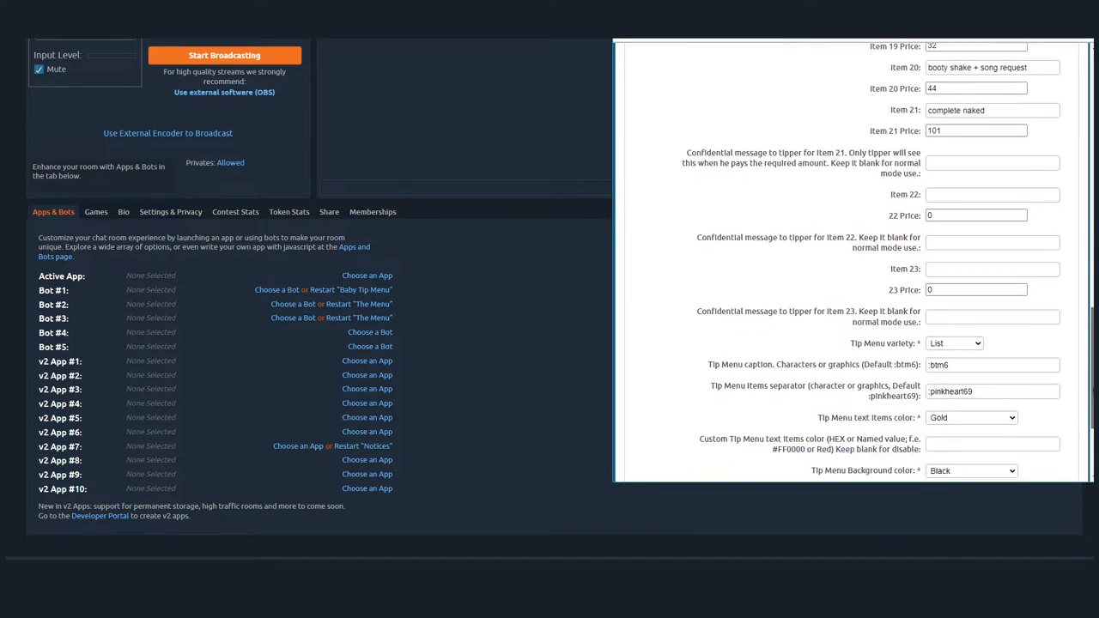
pyautogui.scroll(-3)
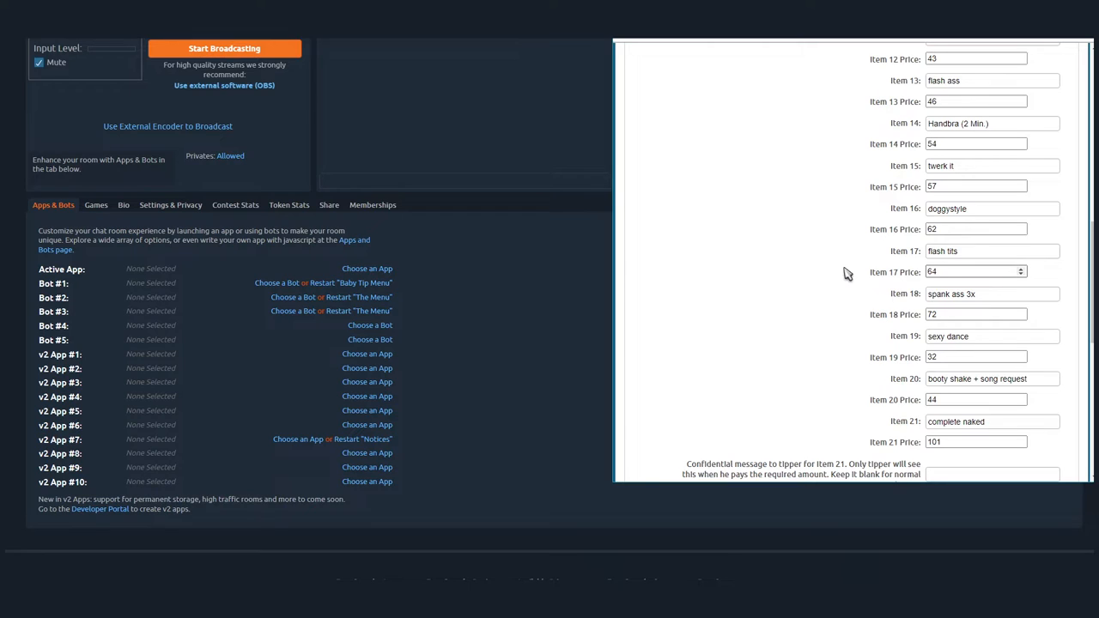
pyautogui.moveTo(920, 218)
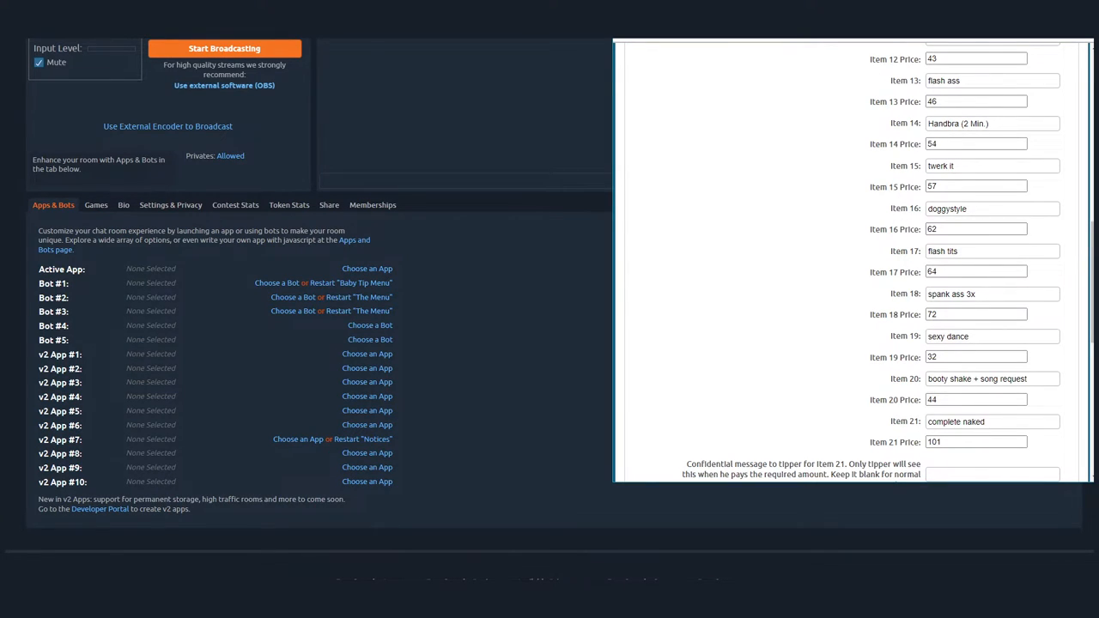
pyautogui.scroll(-3)
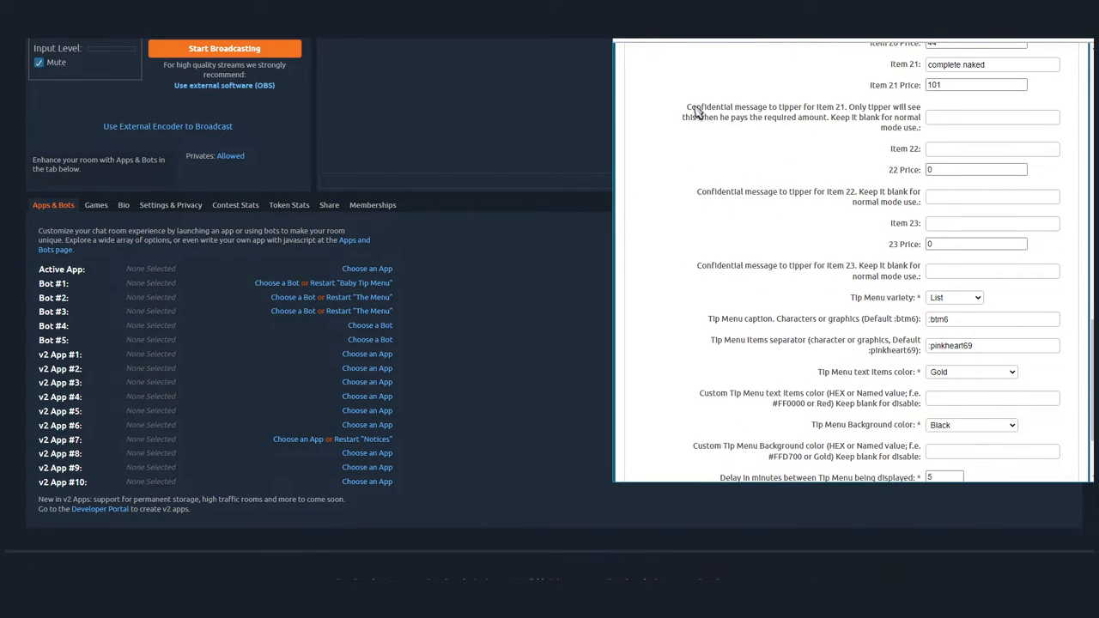
pyautogui.doubleClick(764, 107)
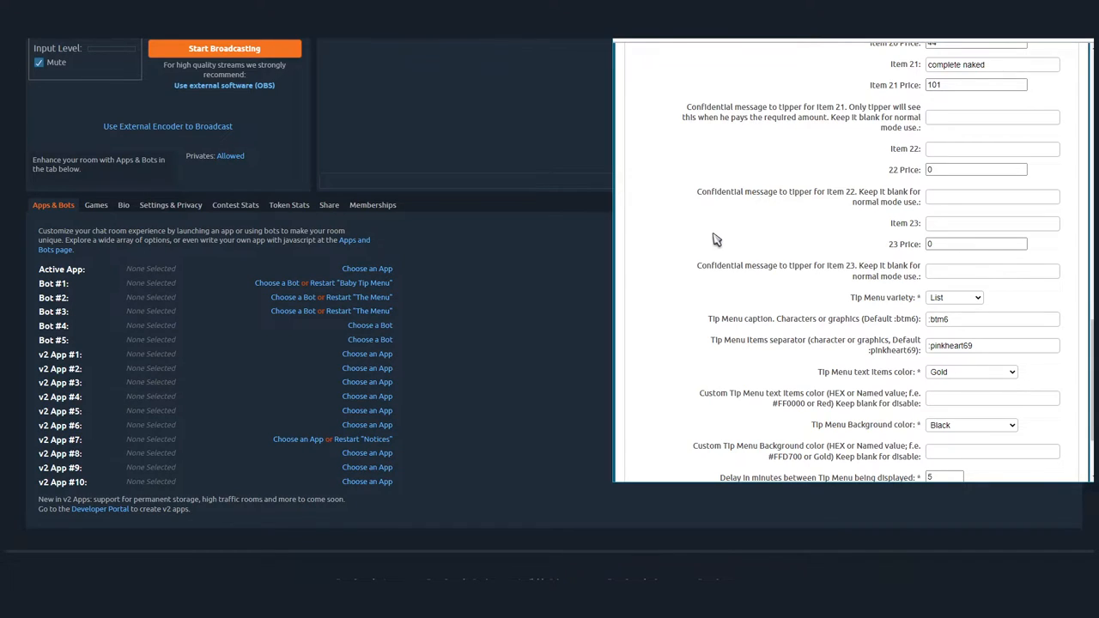
pyautogui.click(992, 116)
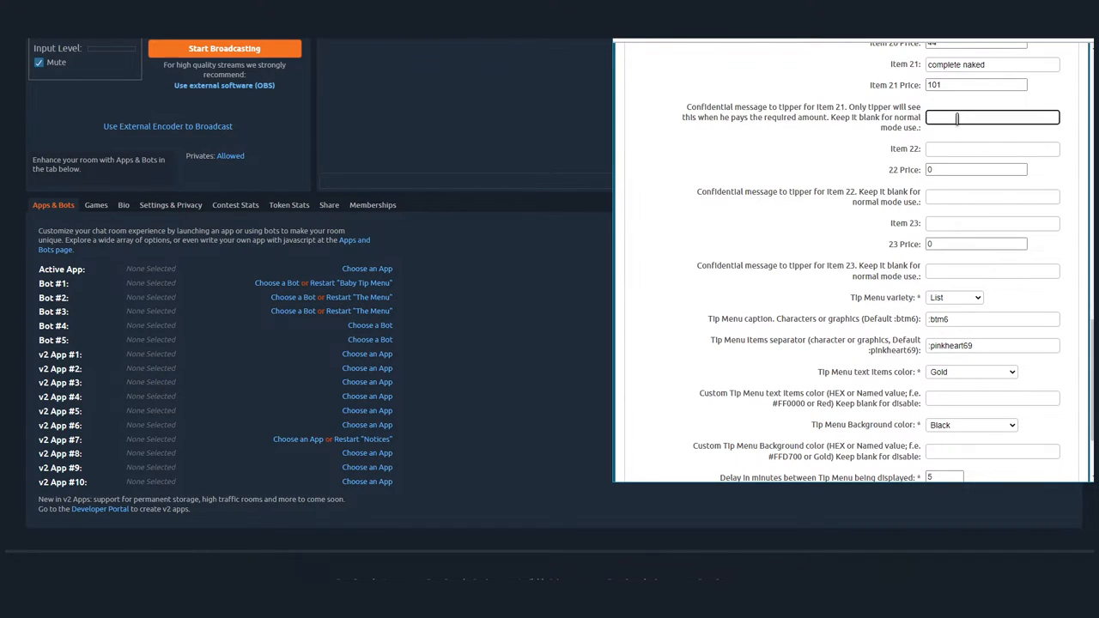
pyautogui.write('i love m')
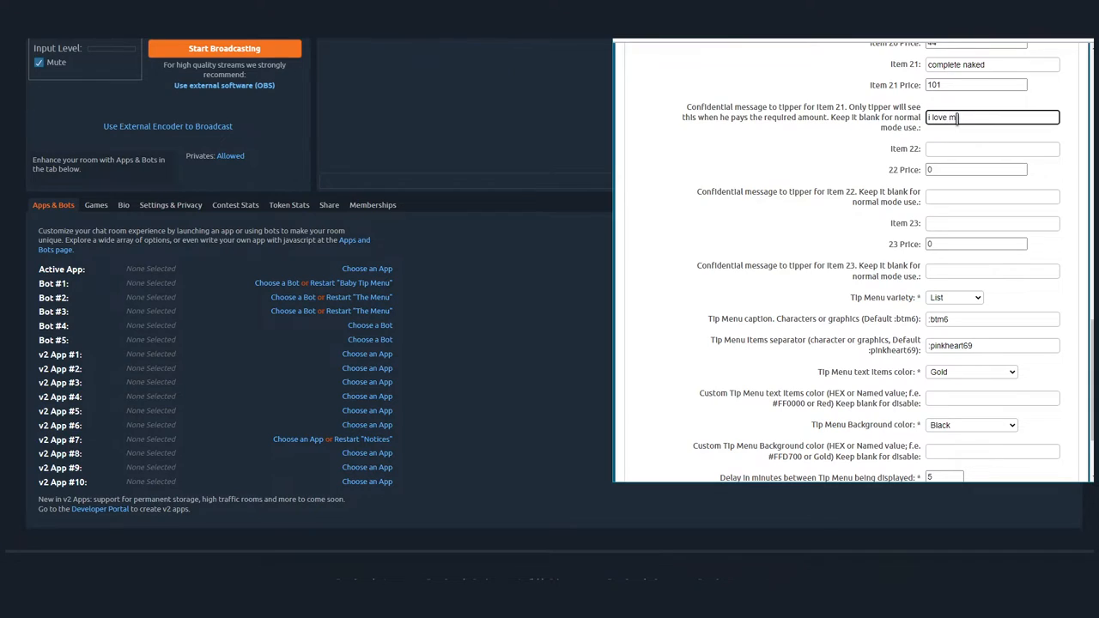
pyautogui.write('followers')
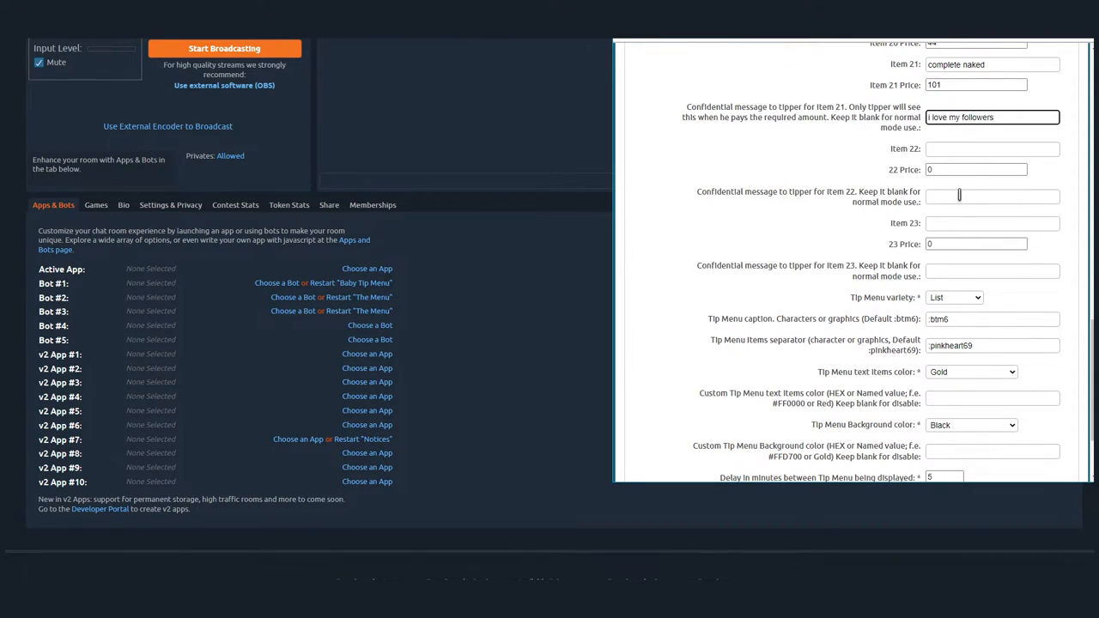
# Enter 'have a nice day' as Item 22's confidential tipper message
pyautogui.click(993, 196)
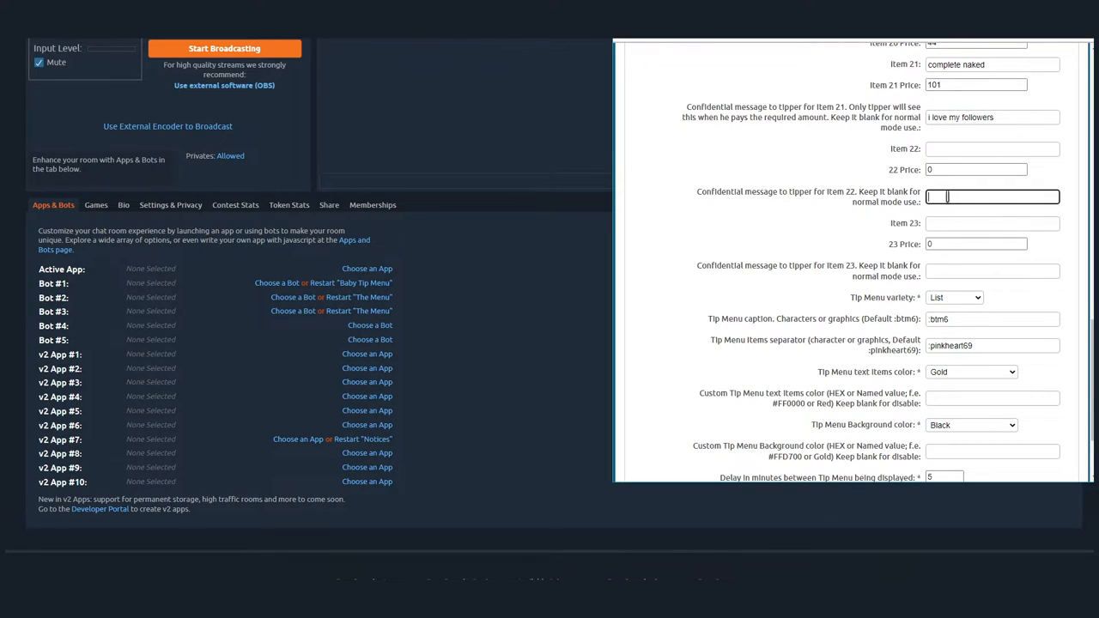
pyautogui.write('have a nice')
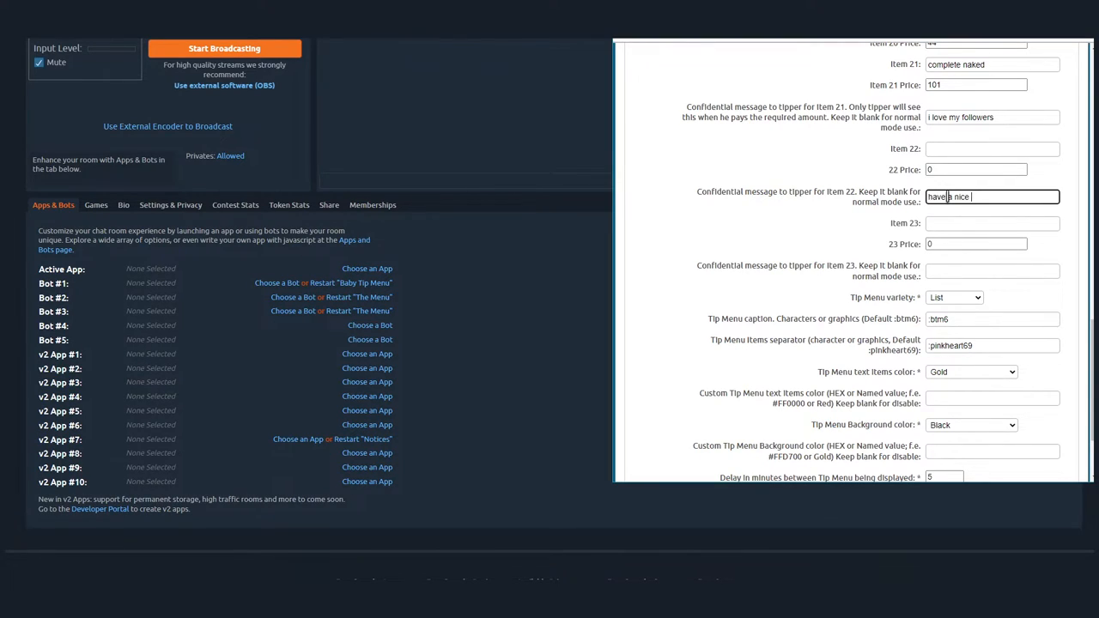
pyautogui.write('day')
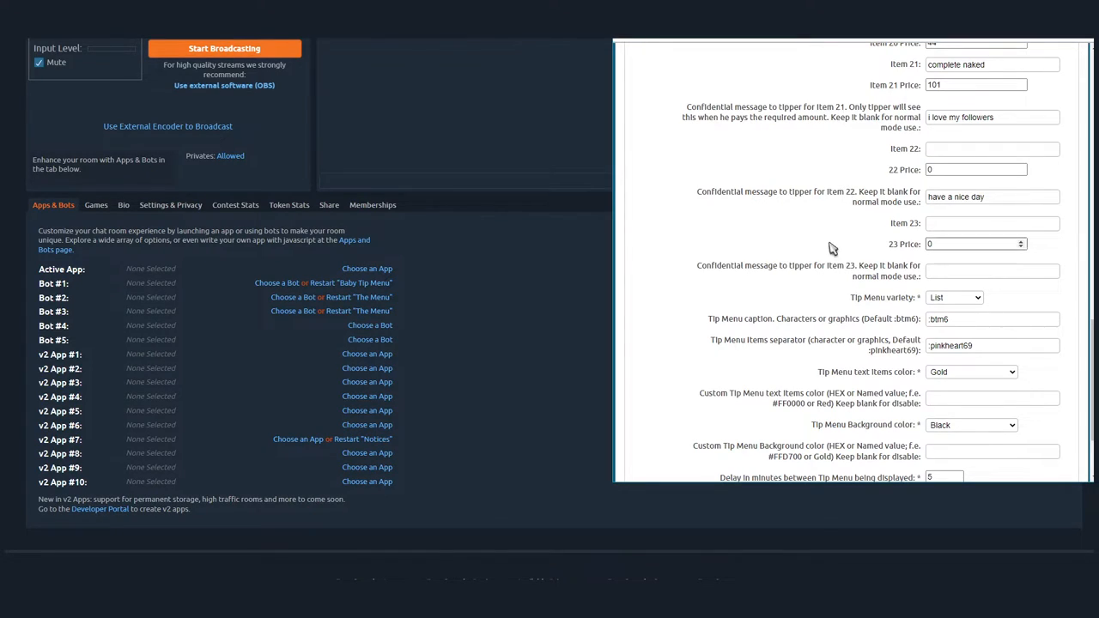
pyautogui.moveTo(816, 237)
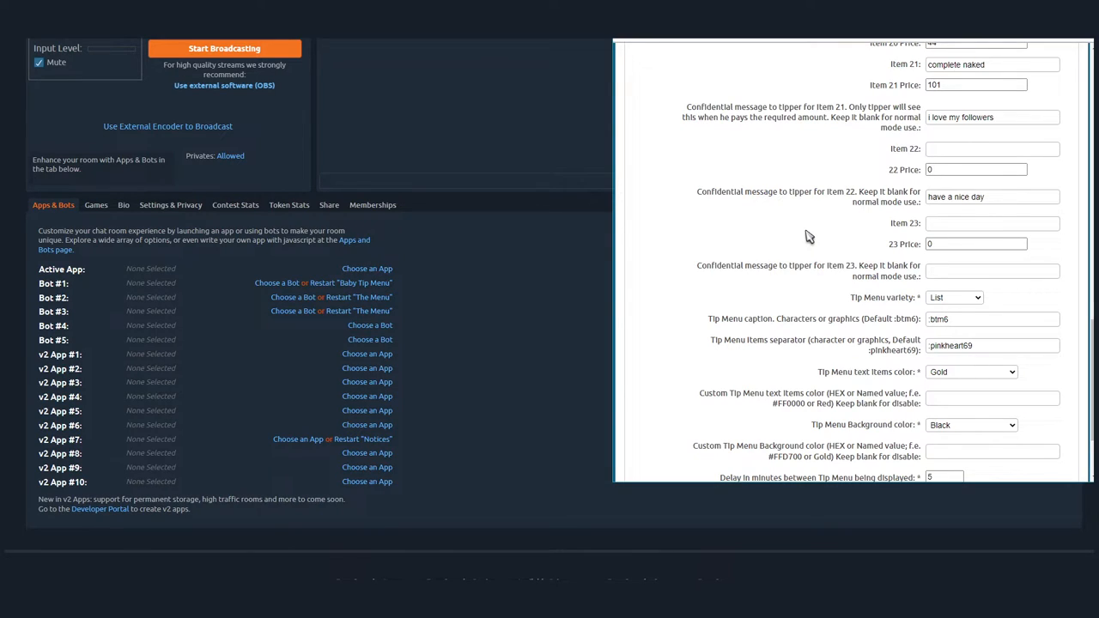
pyautogui.click(993, 117)
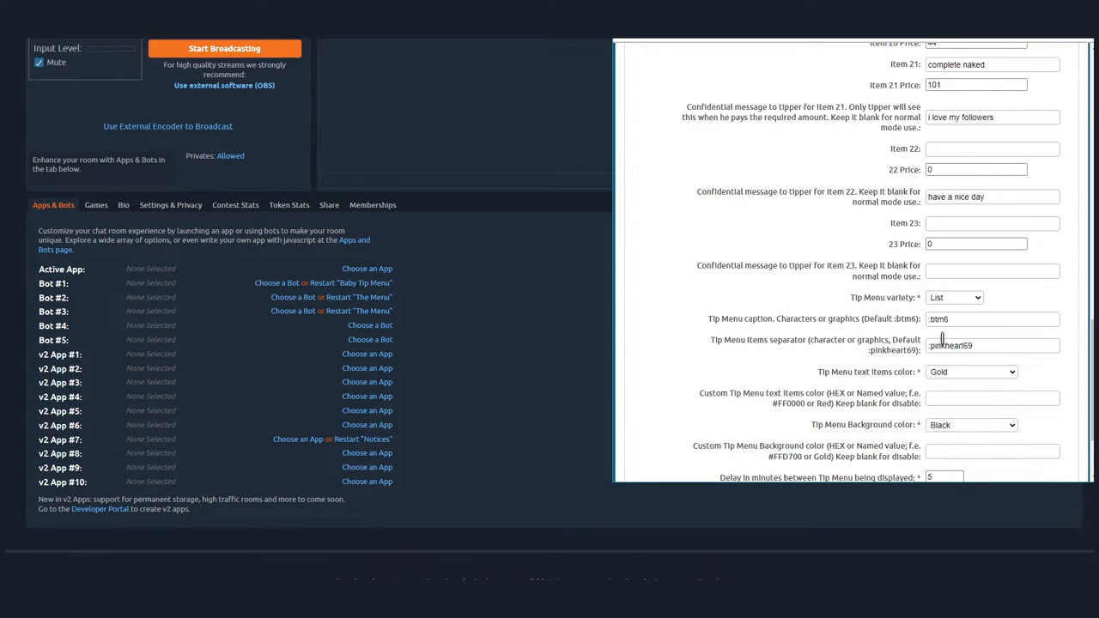
pyautogui.scroll(-3)
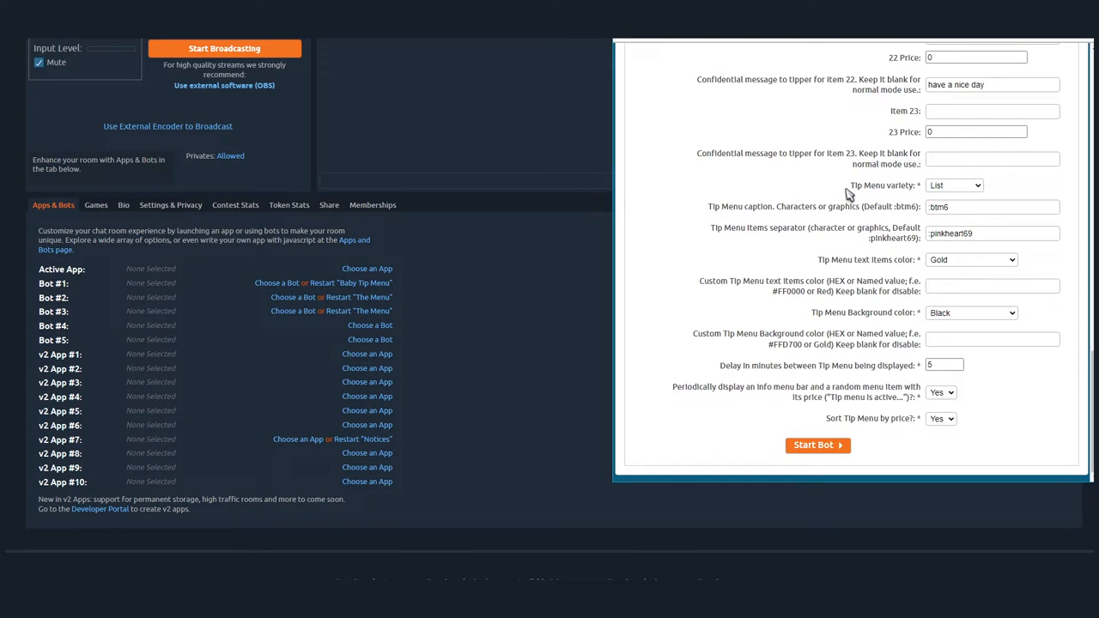
pyautogui.doubleClick(867, 185)
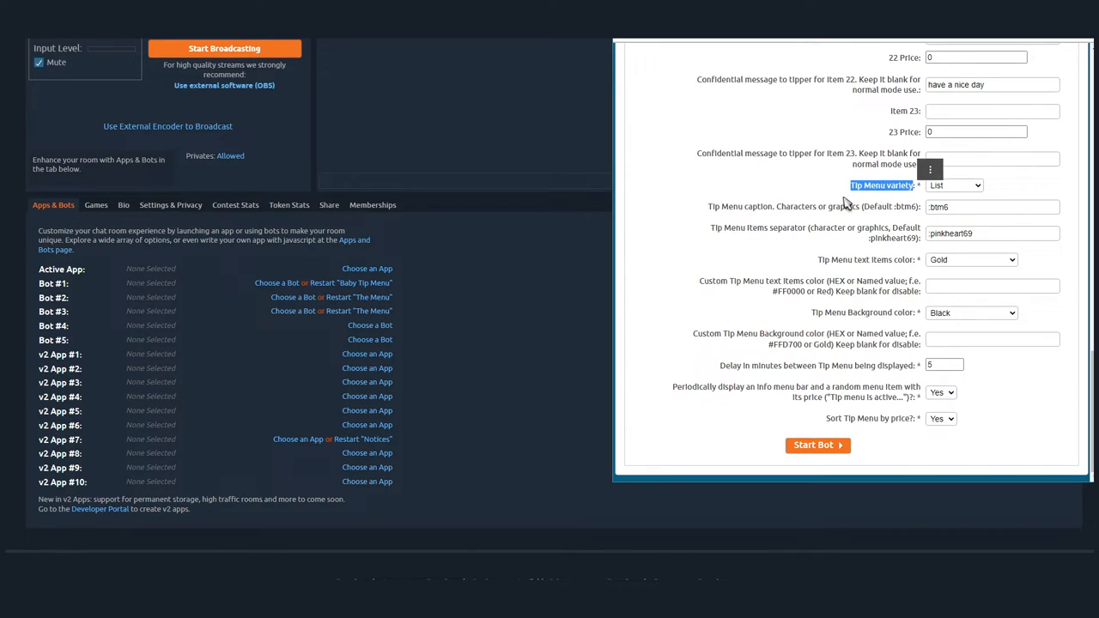
pyautogui.click(955, 186)
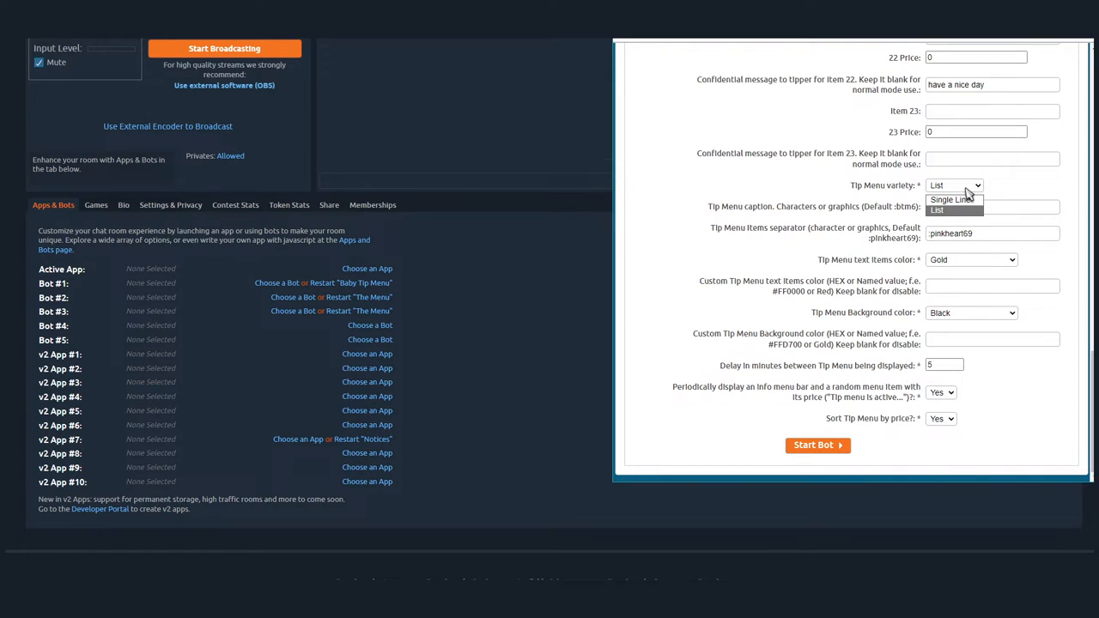
pyautogui.moveTo(952, 199)
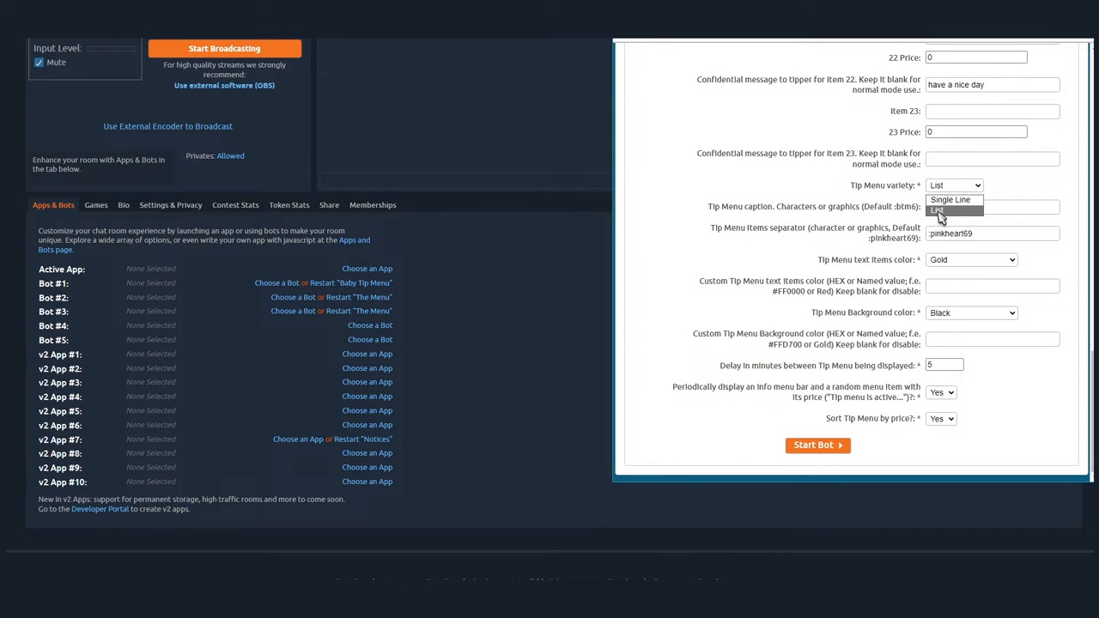
pyautogui.click(955, 209)
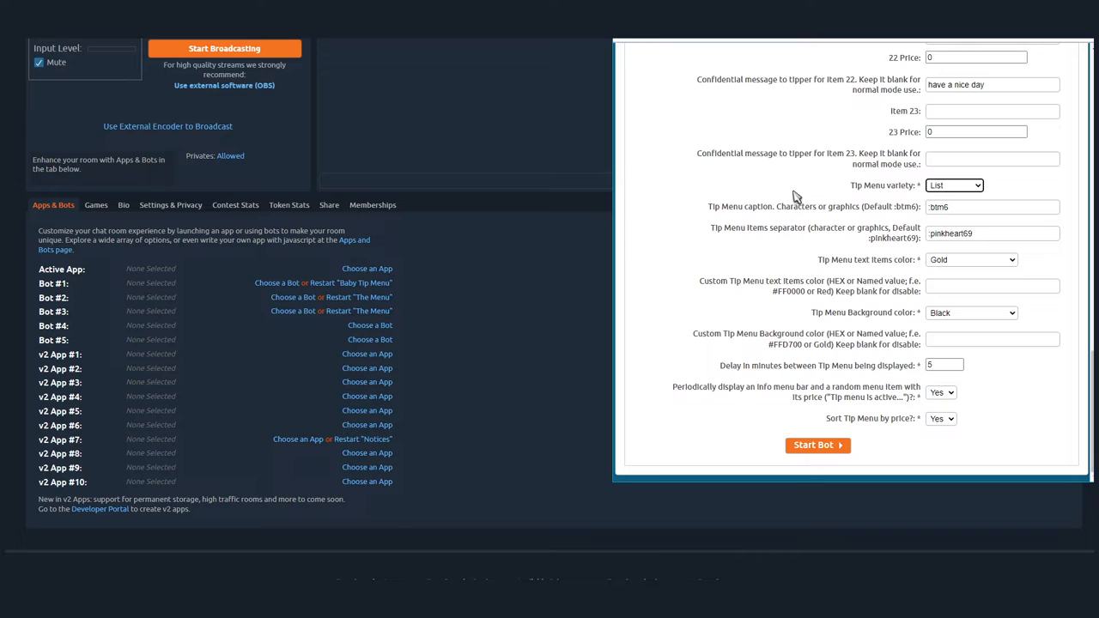
pyautogui.moveTo(908, 232)
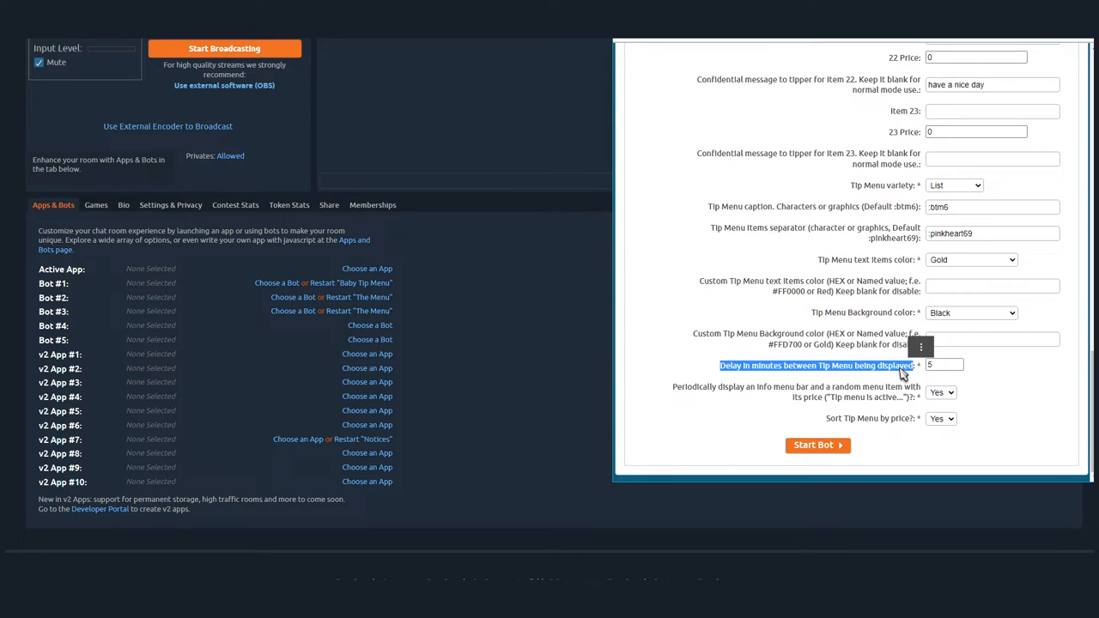
pyautogui.moveTo(703, 354)
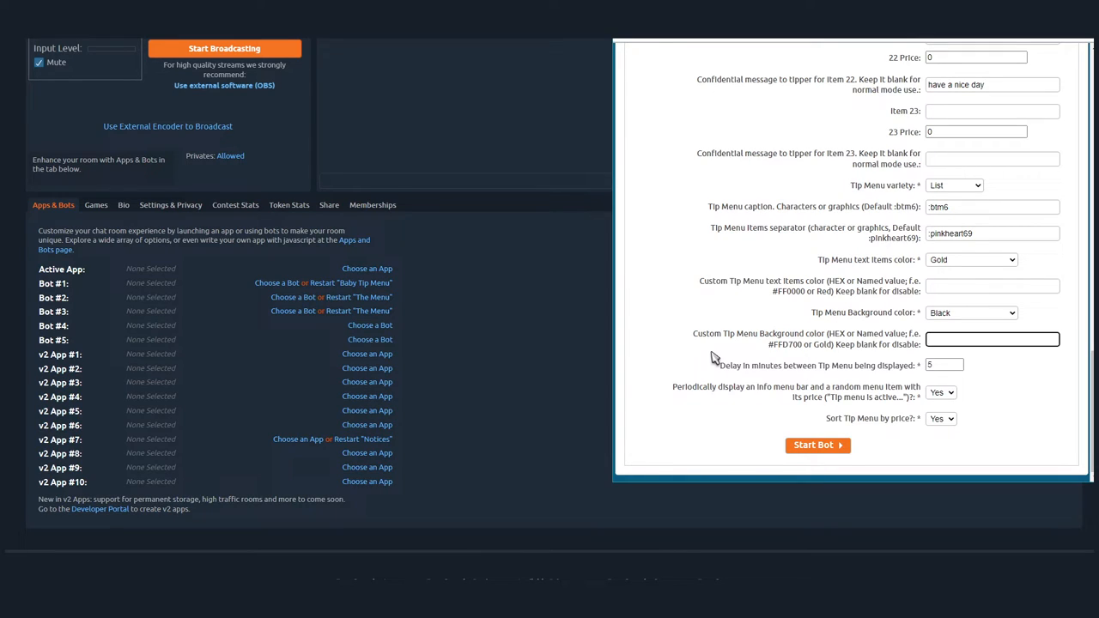
pyautogui.click(993, 338)
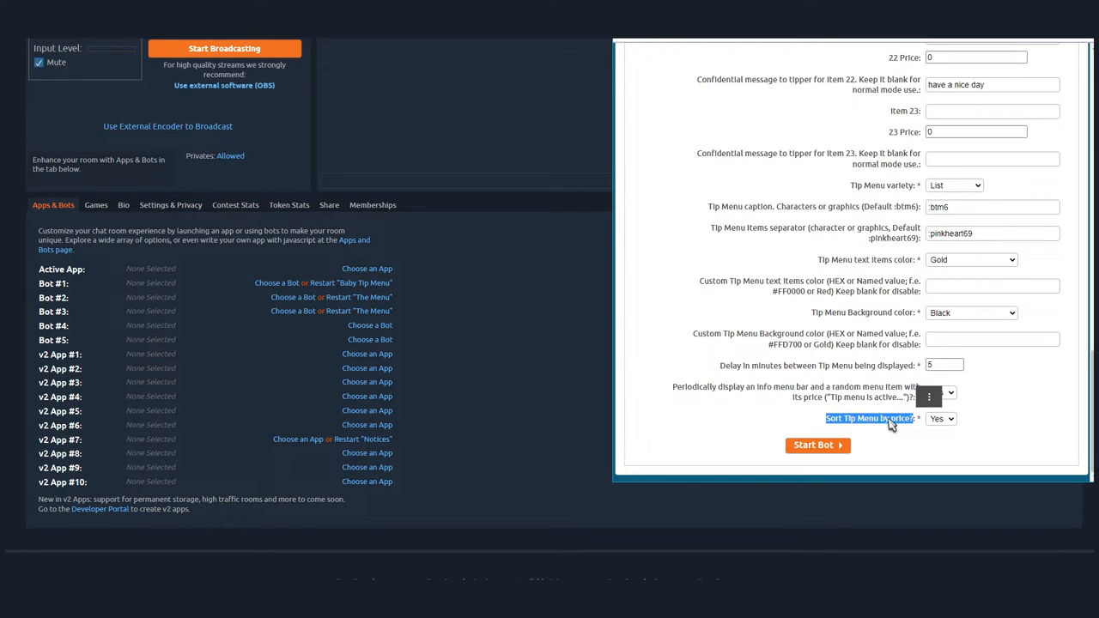
pyautogui.click(941, 419)
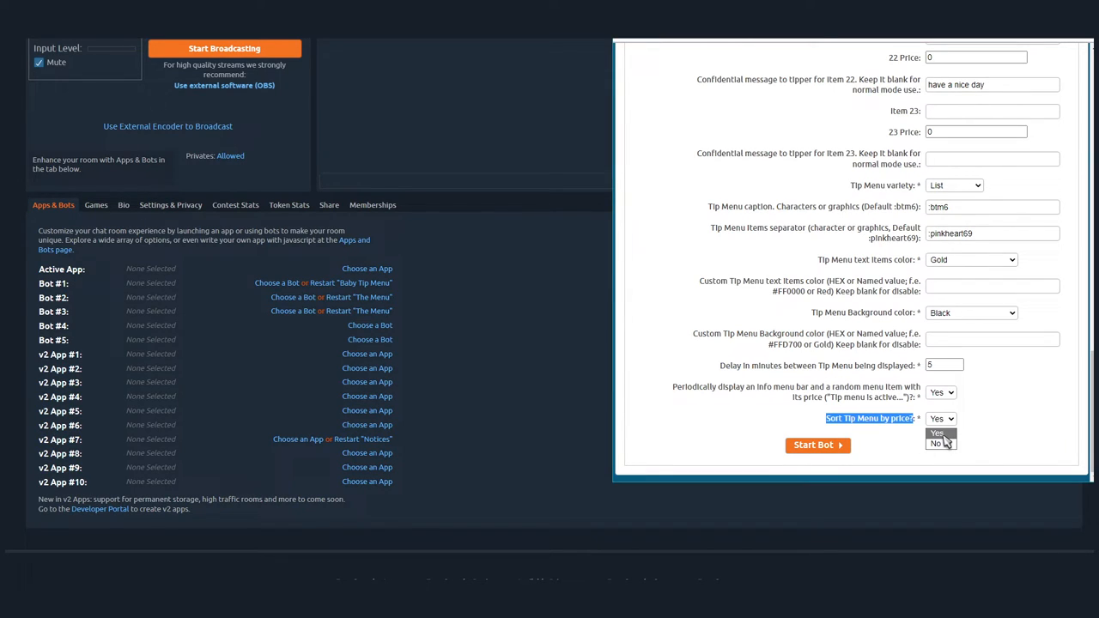
pyautogui.click(941, 419)
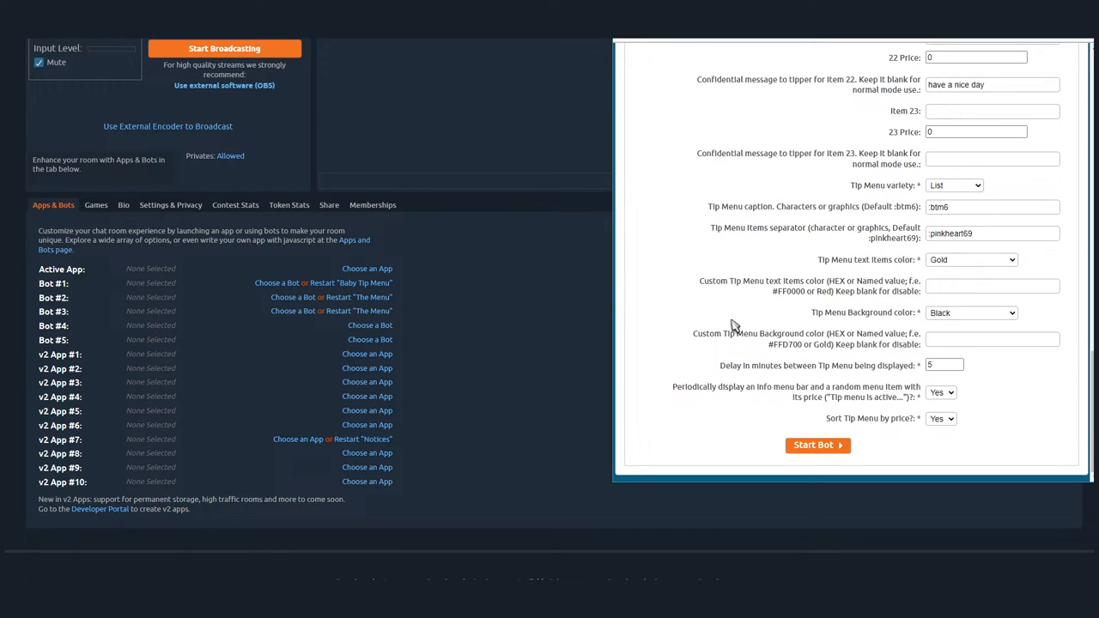
pyautogui.moveTo(1021, 362)
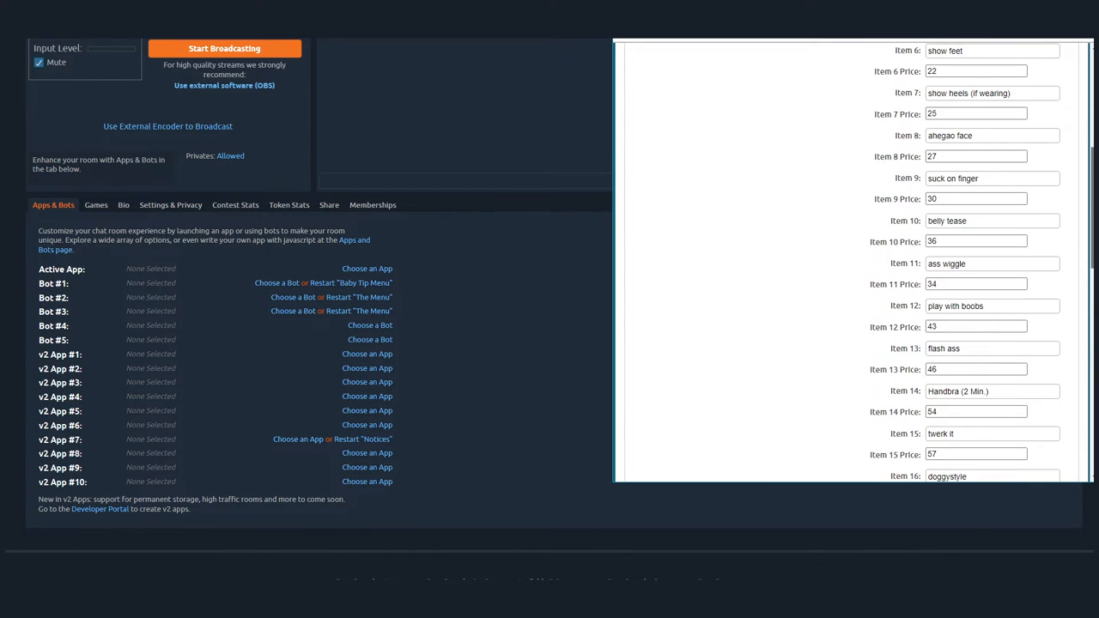
# Change Item 7 (show heels) price to 35 tokens
pyautogui.scroll(3)
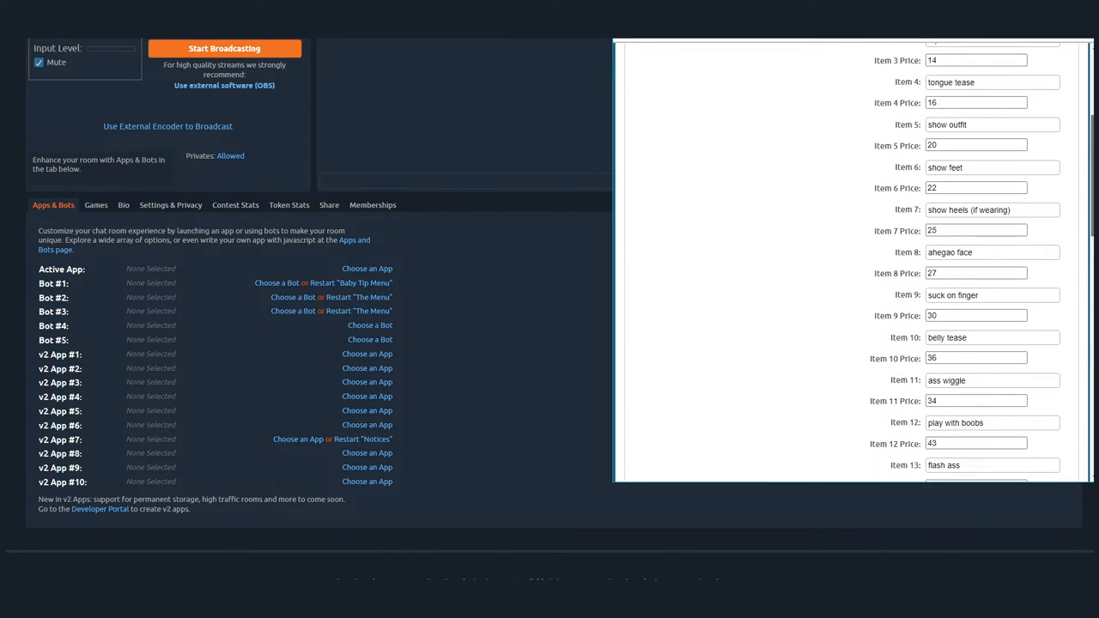
pyautogui.scroll(3)
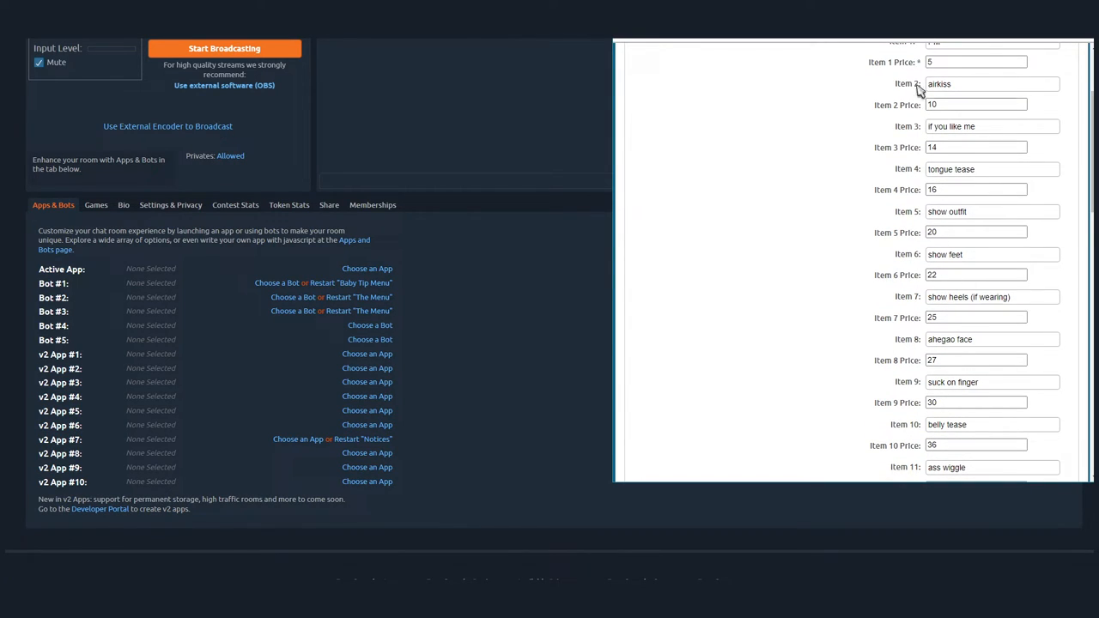
pyautogui.moveTo(854, 359)
pyautogui.write('12')
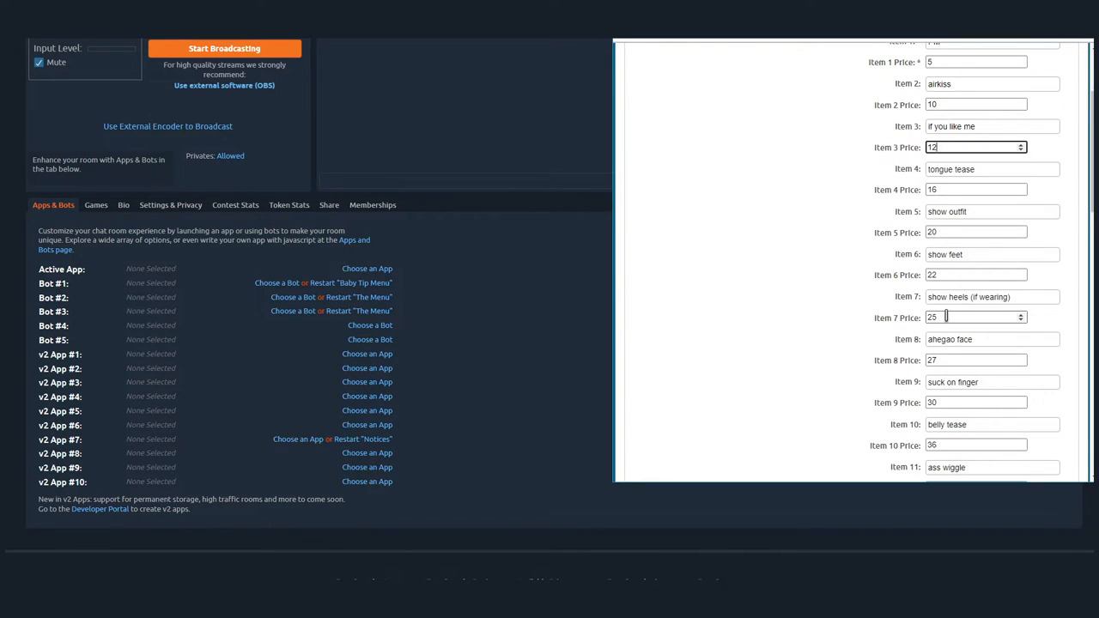
pyautogui.write('35')
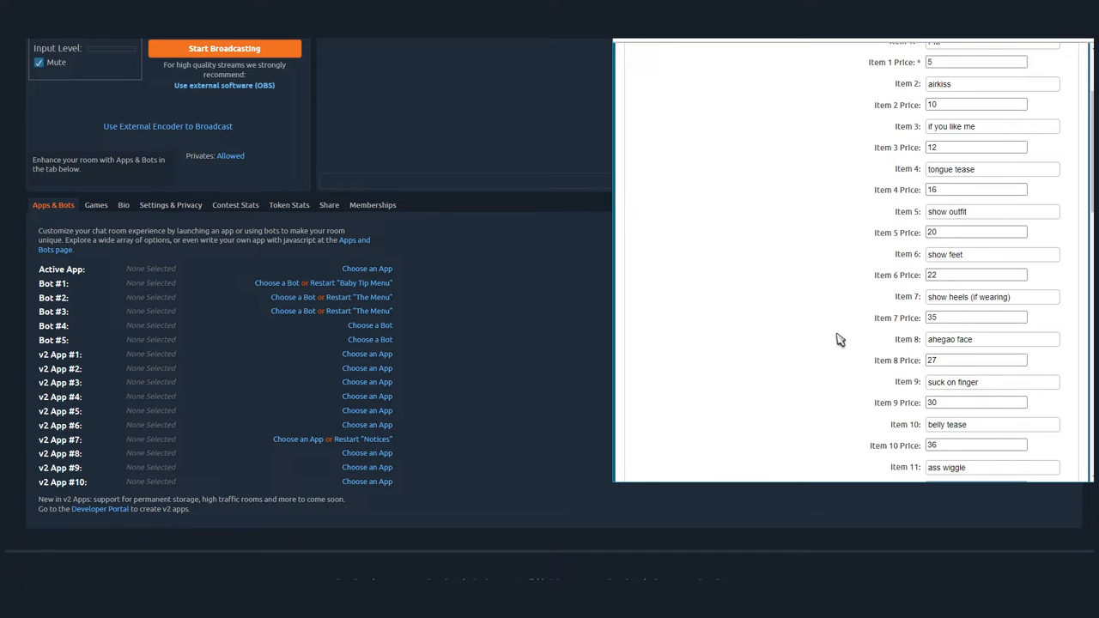
# Review the remaining items through Item 16 and the display options
pyautogui.scroll(-3)
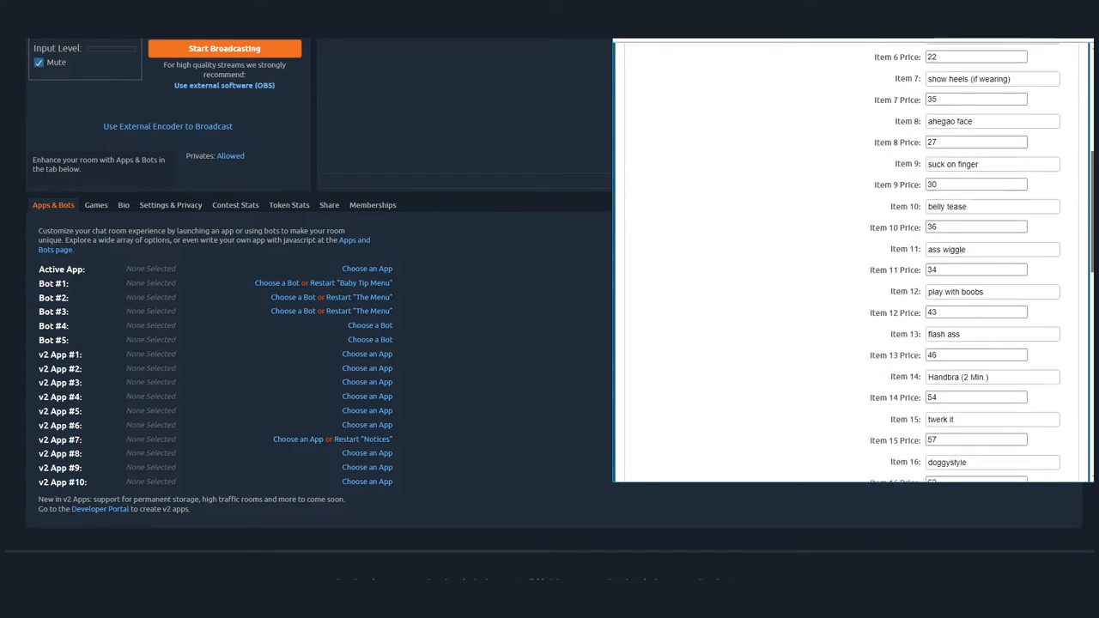
pyautogui.scroll(-3)
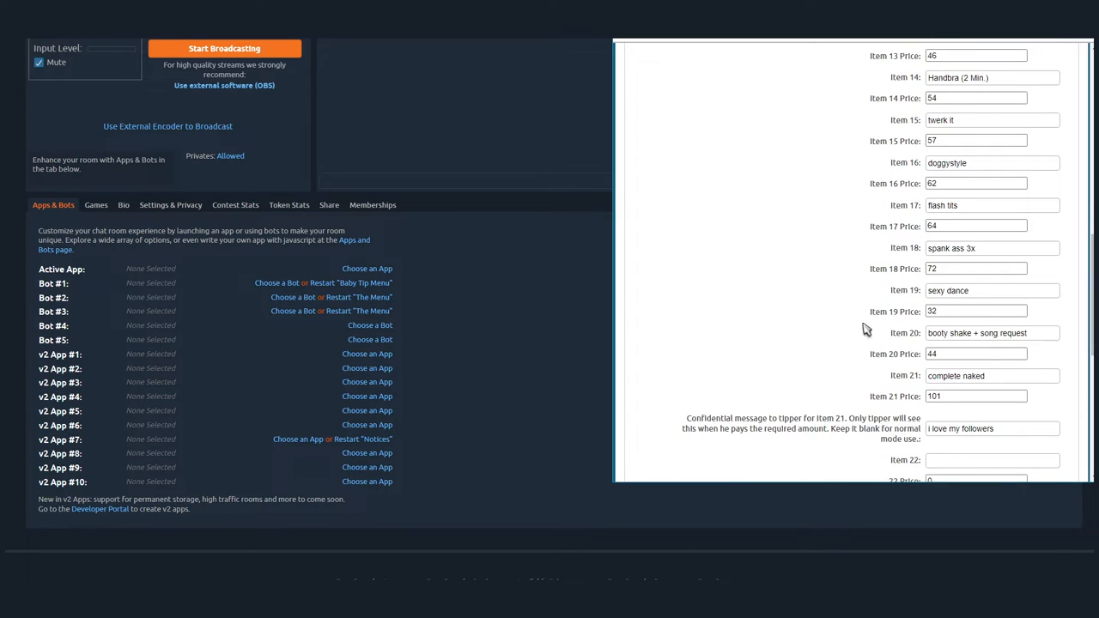
pyautogui.click(993, 333)
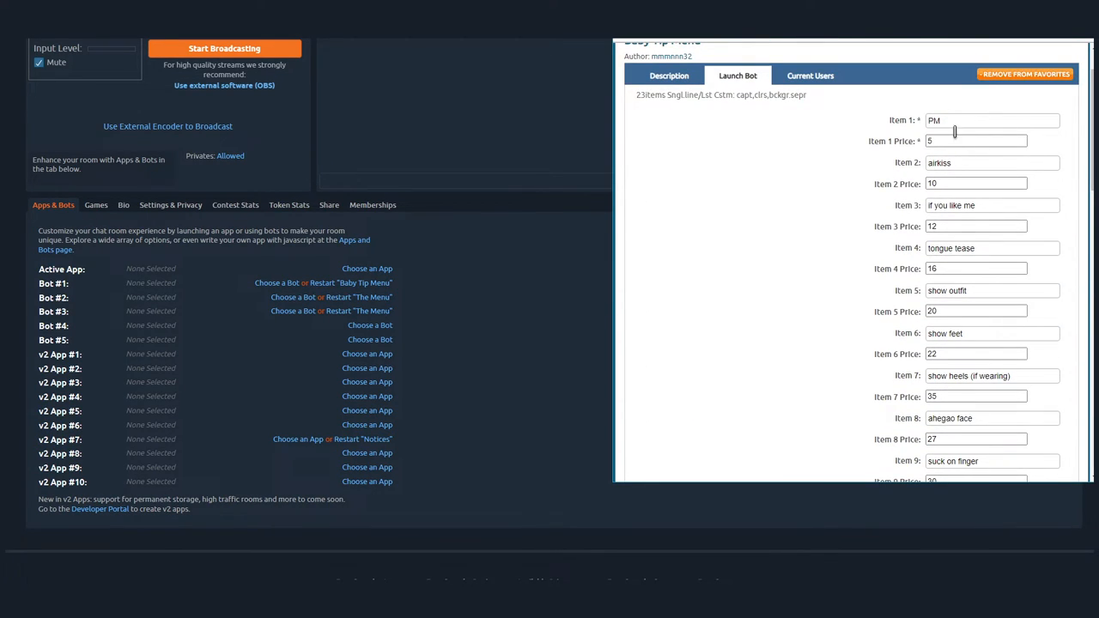
pyautogui.moveTo(1005, 264)
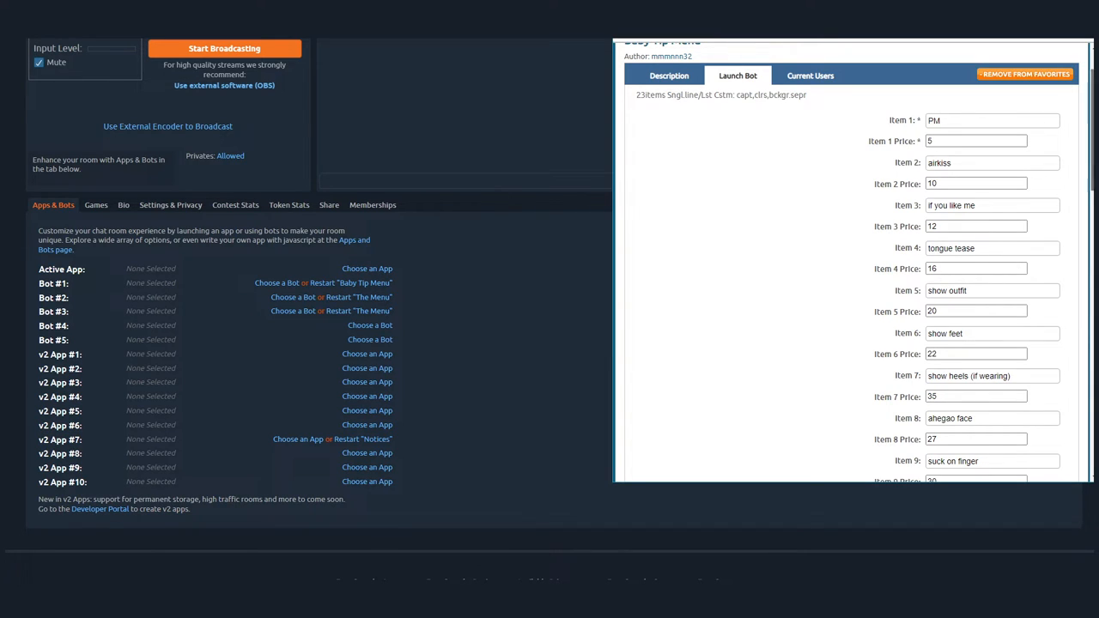
pyautogui.scroll(-3)
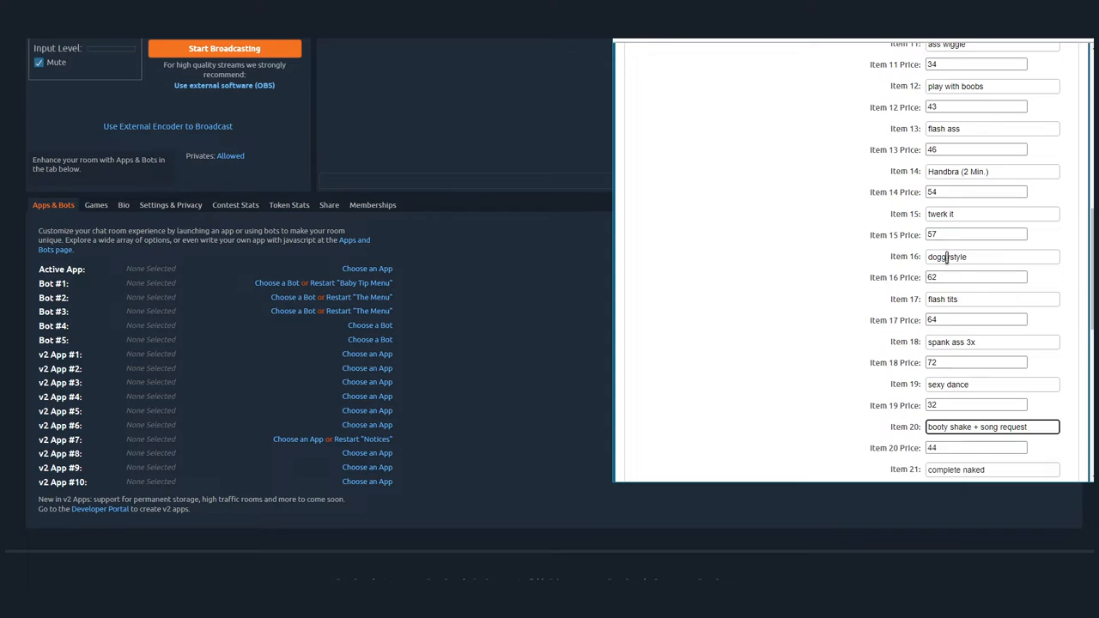
pyautogui.doubleClick(962, 213)
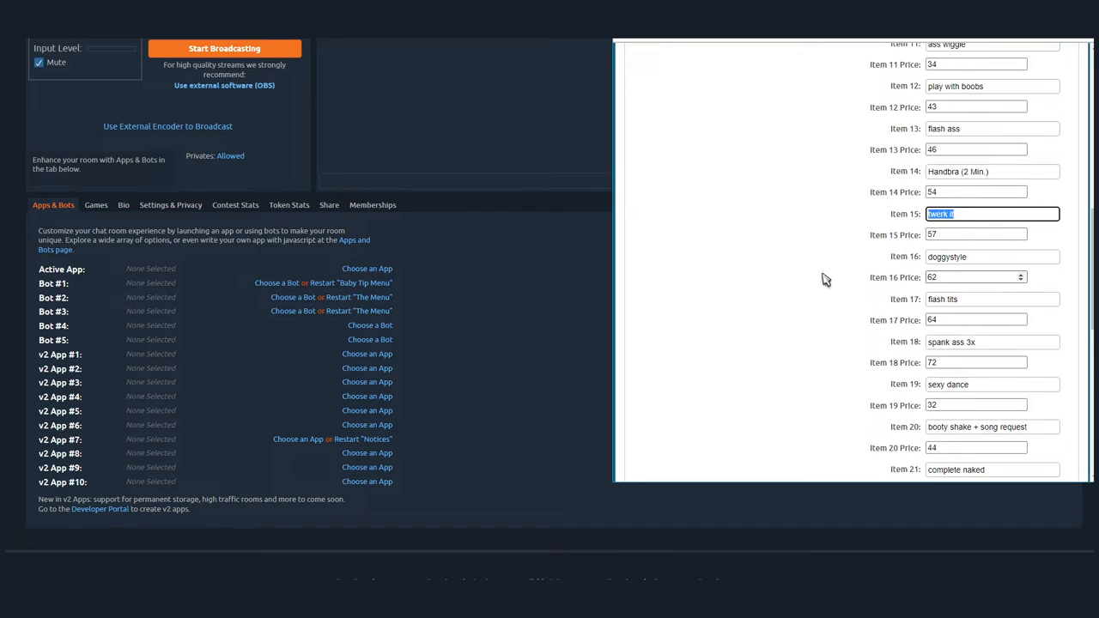
pyautogui.scroll(-3)
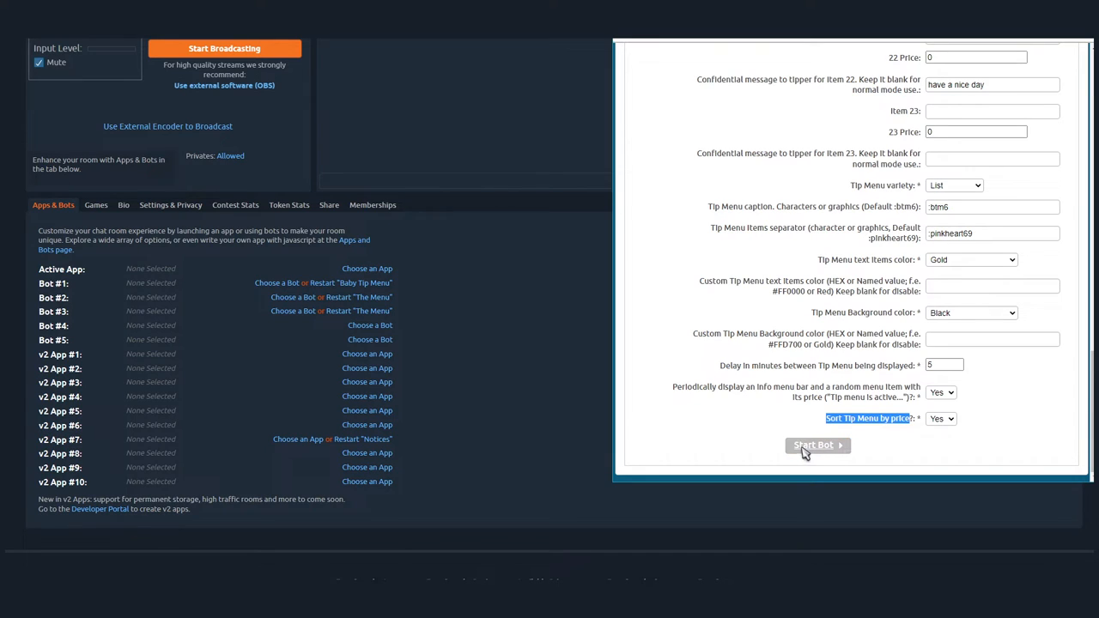
# Start the Baby Tip Menu bot with the configured settings
pyautogui.click(812, 444)
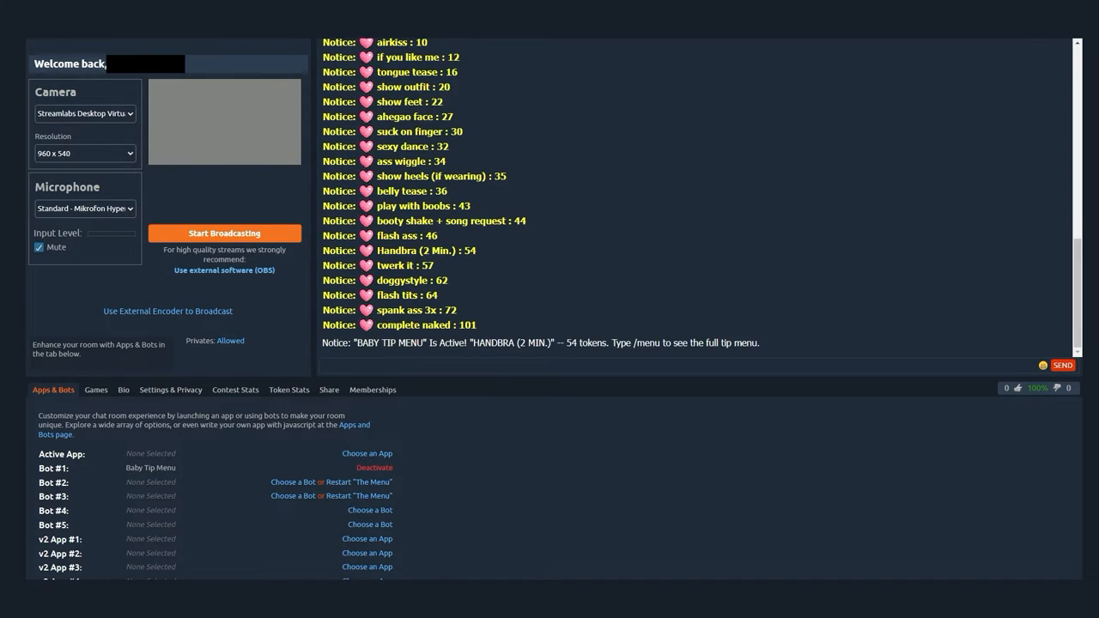
pyautogui.moveTo(557, 414)
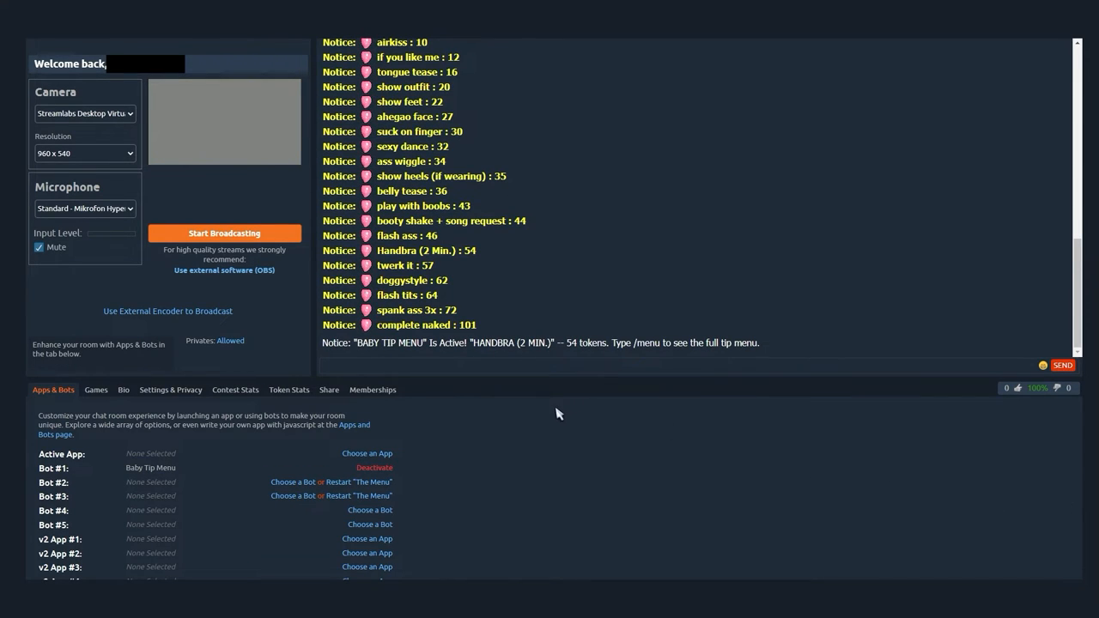
pyautogui.doubleClick(333, 343)
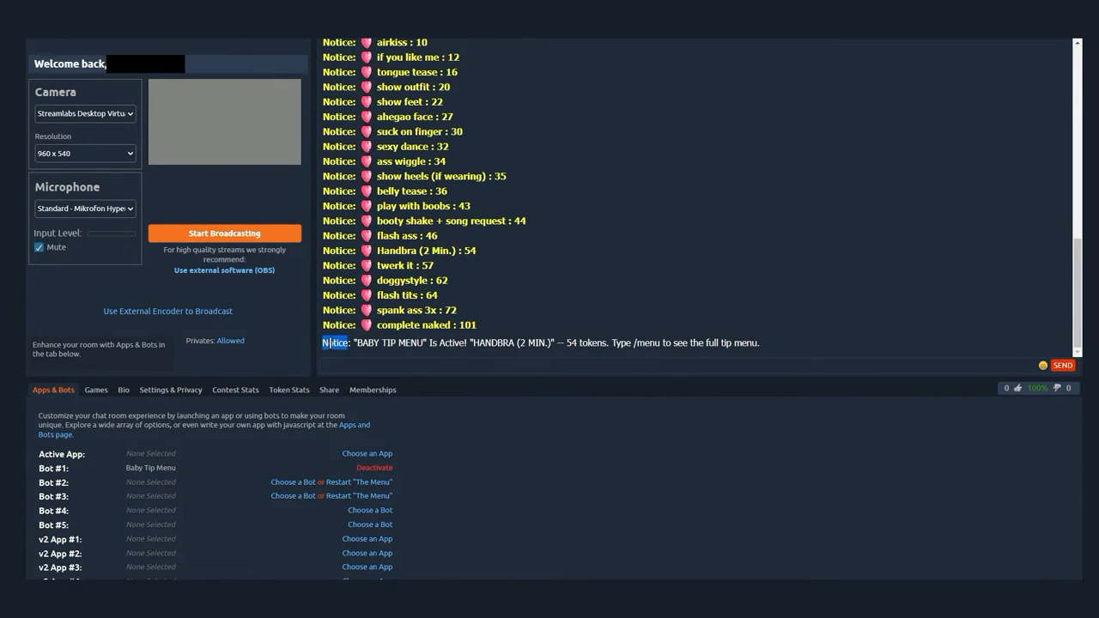
pyautogui.tripleClick(541, 343)
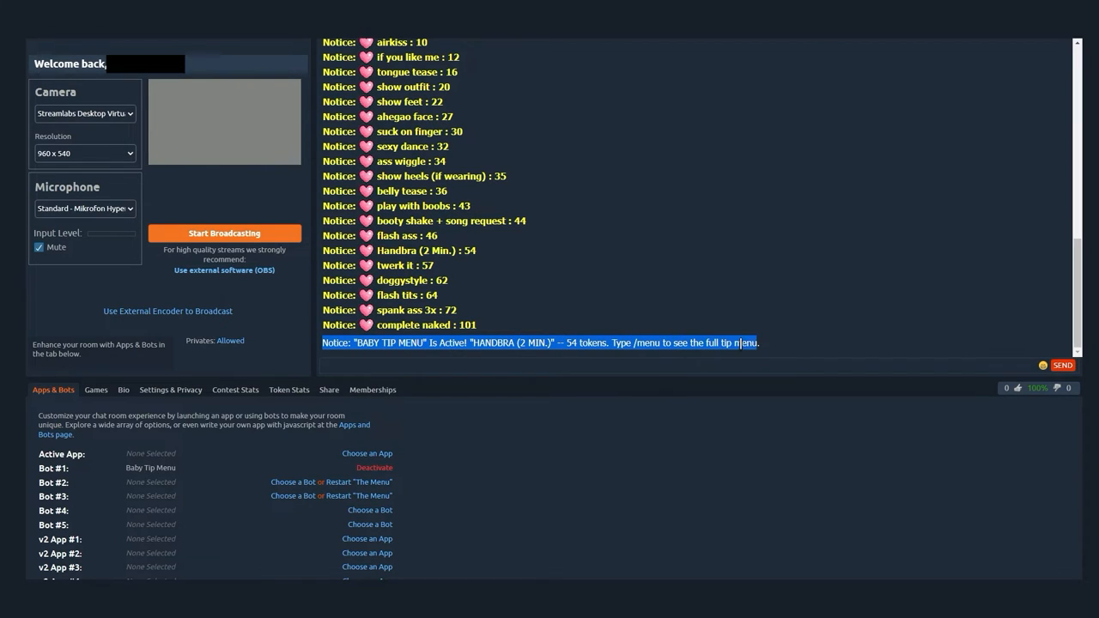
pyautogui.click(361, 364)
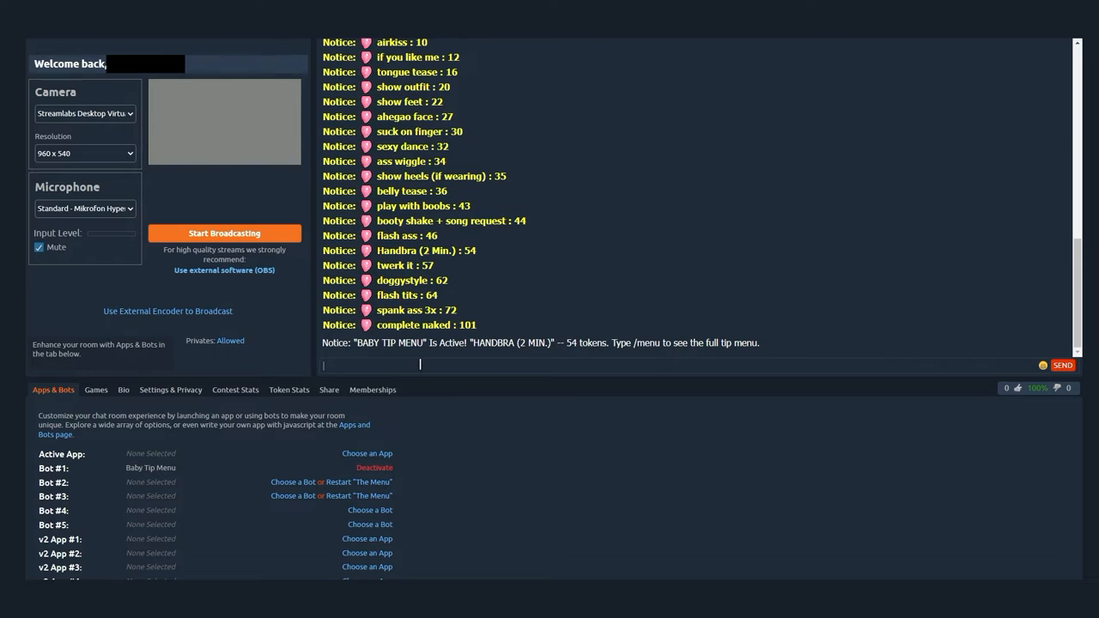
pyautogui.doubleClick(336, 343)
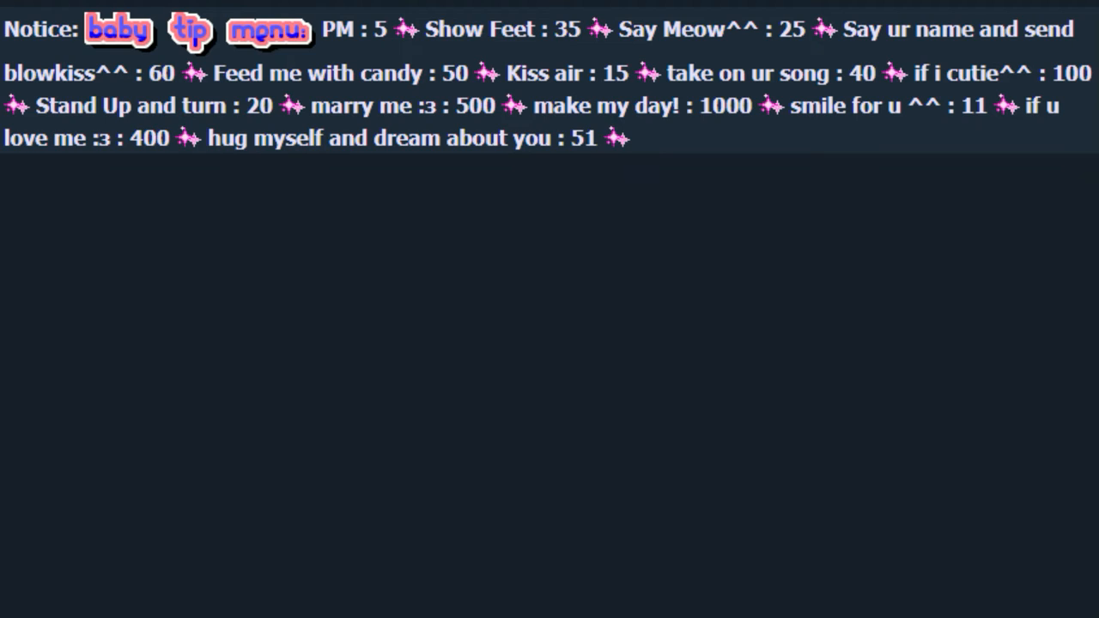
# Reveal the multi-line tip menu notice list beneath the single-line block
pyautogui.click(268, 29)
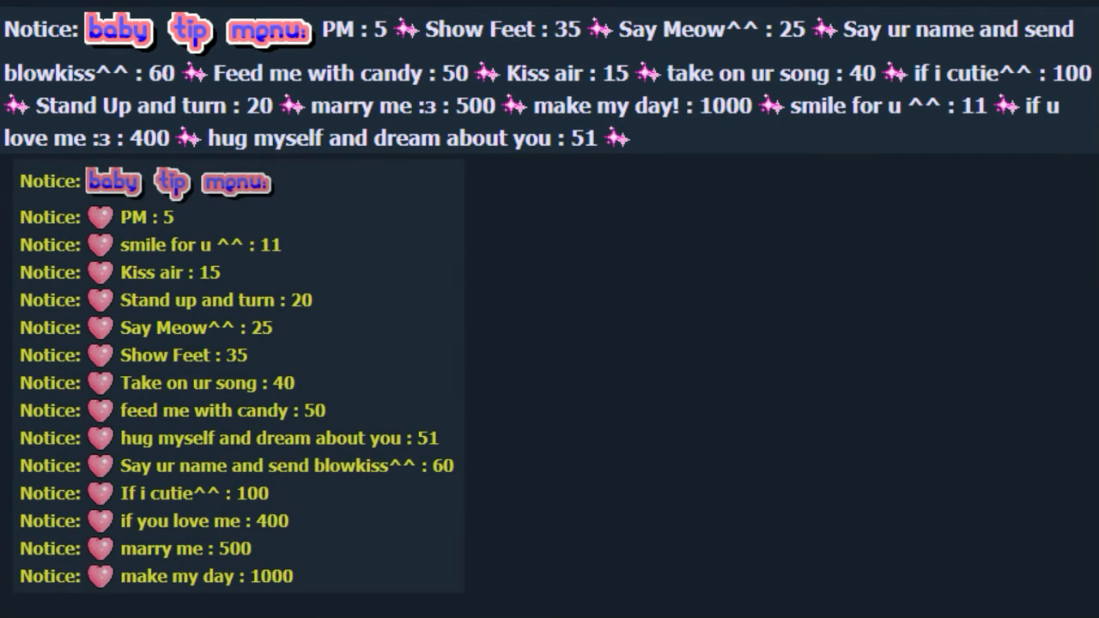